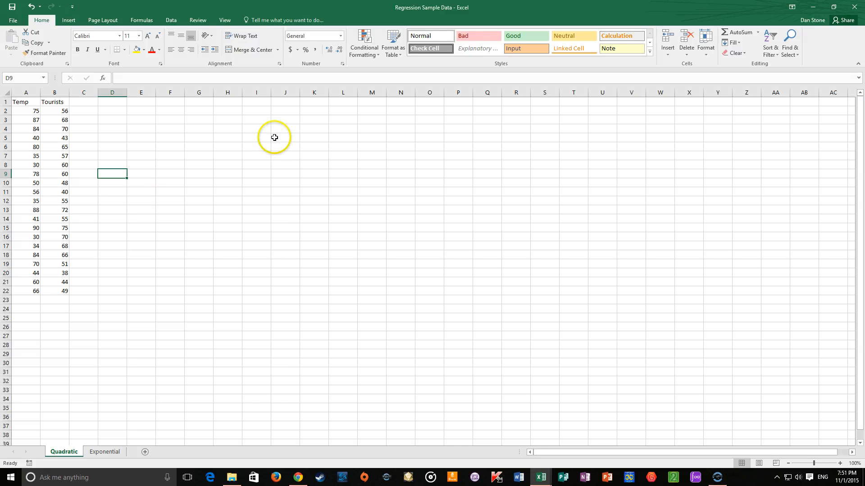
mouse_move(233, 161)
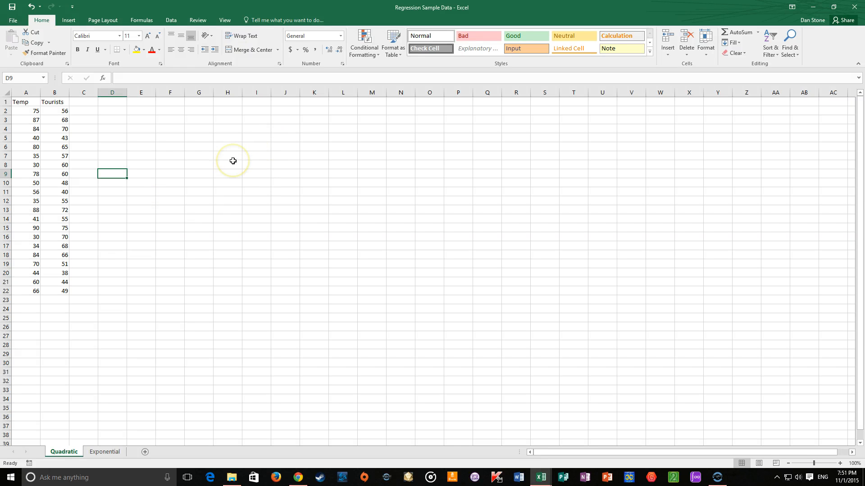
mouse_move(237, 160)
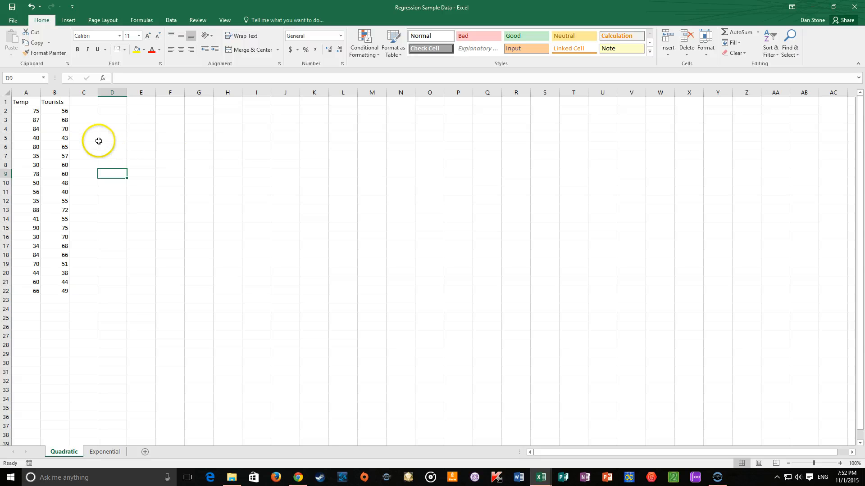
mouse_move(145, 140)
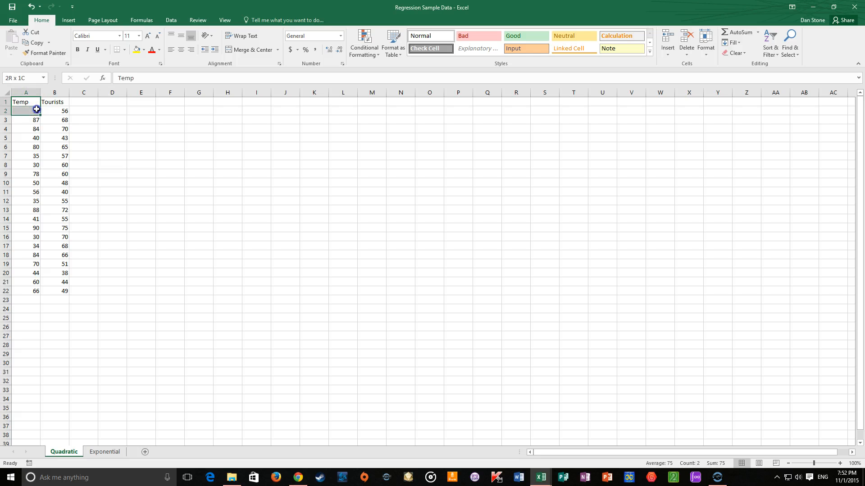
Select the Temp and Tourists table from the headings in A1 down to B22.
click(25, 102)
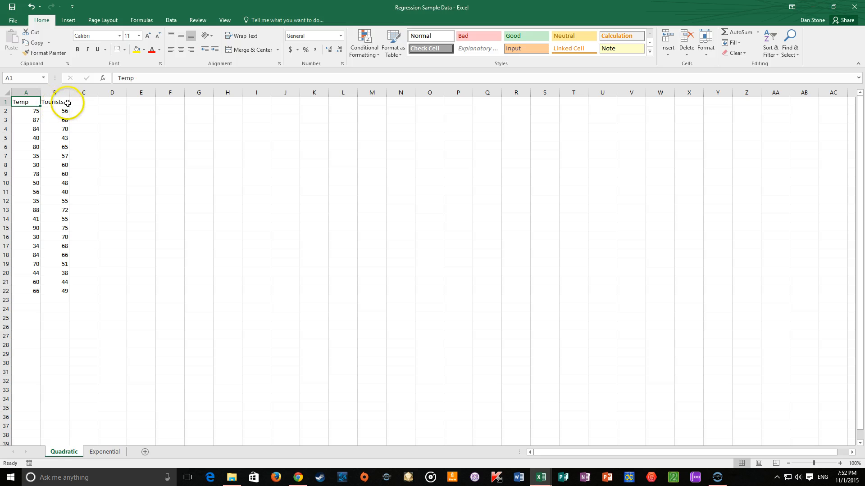
drag(25, 101, 54, 110)
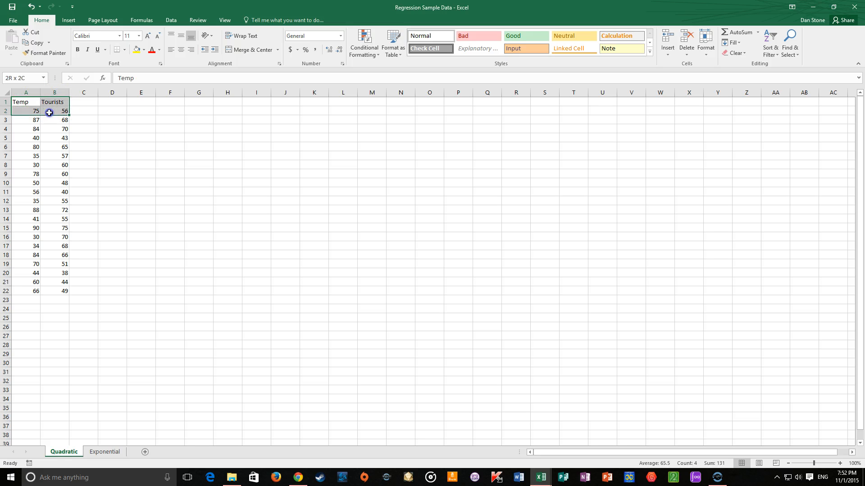
drag(49, 111, 54, 134)
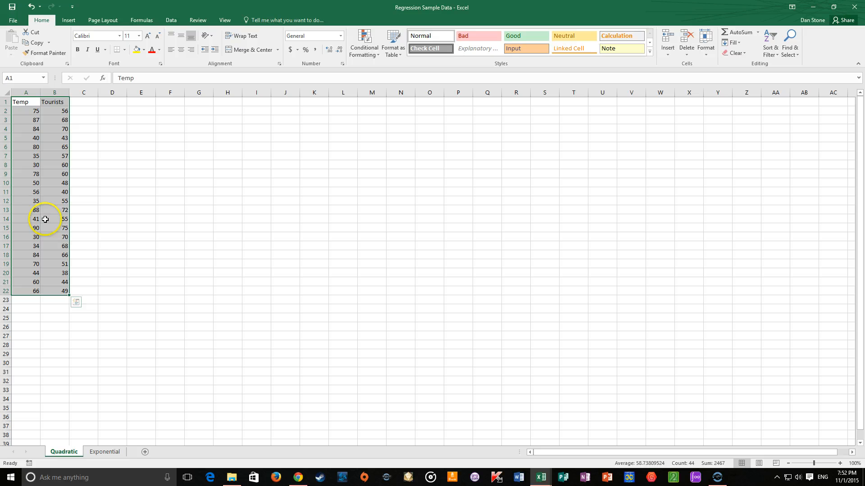
mouse_move(103, 20)
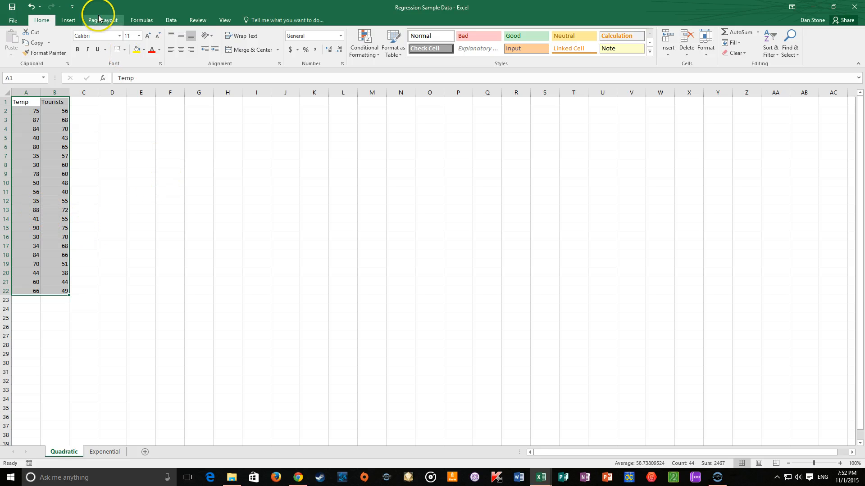
mouse_move(81, 23)
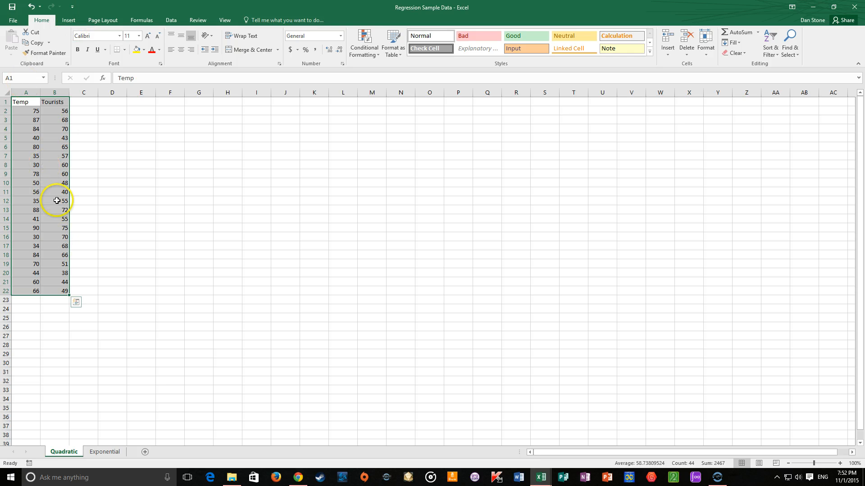
mouse_move(102, 20)
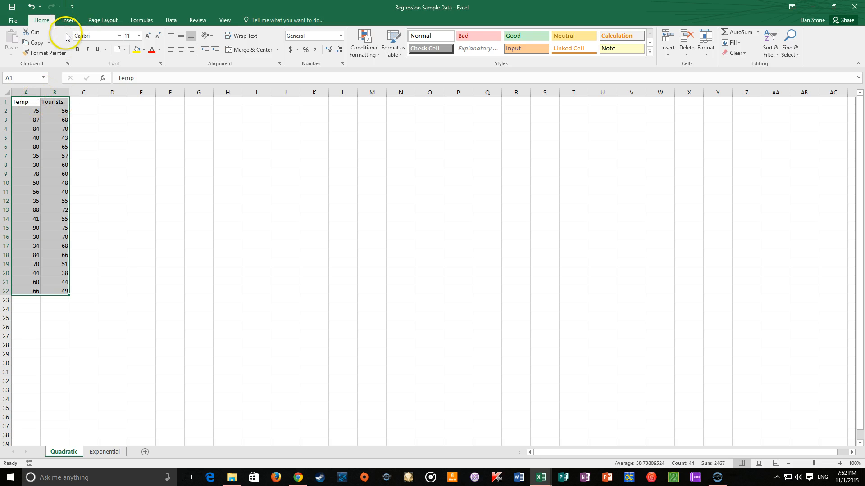
Insert a markers-only scatter chart plotting Tourists against Temp.
click(68, 20)
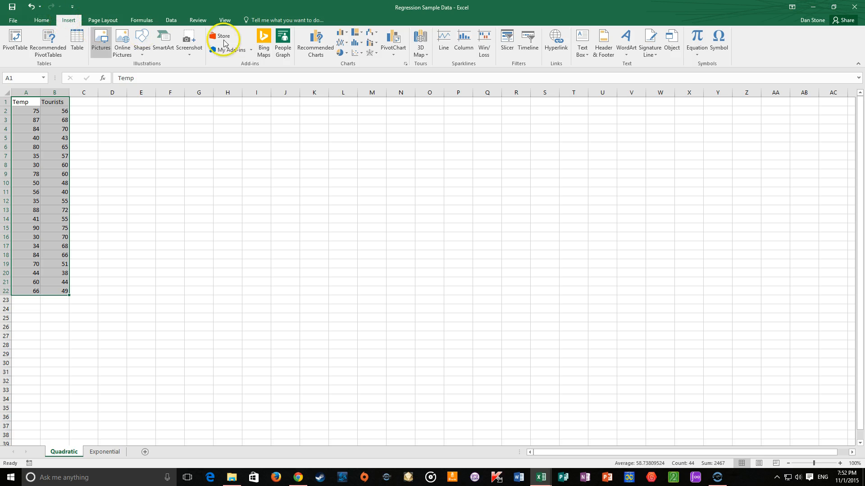
mouse_move(581, 43)
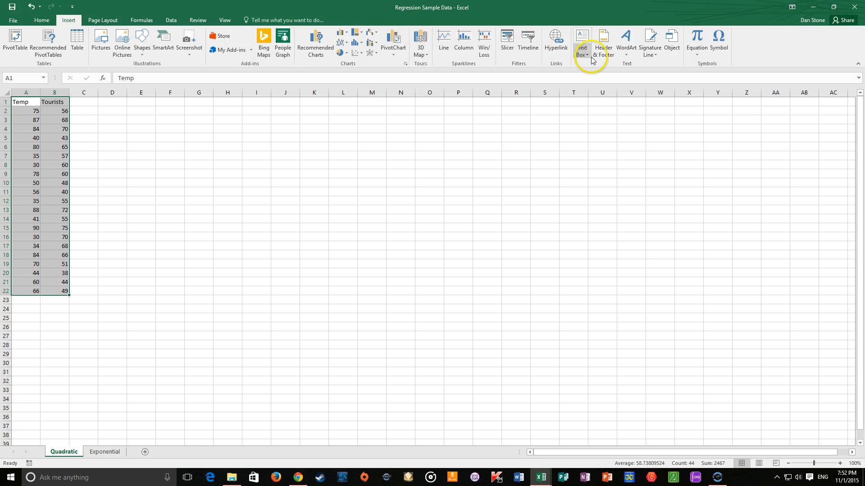
mouse_move(355, 55)
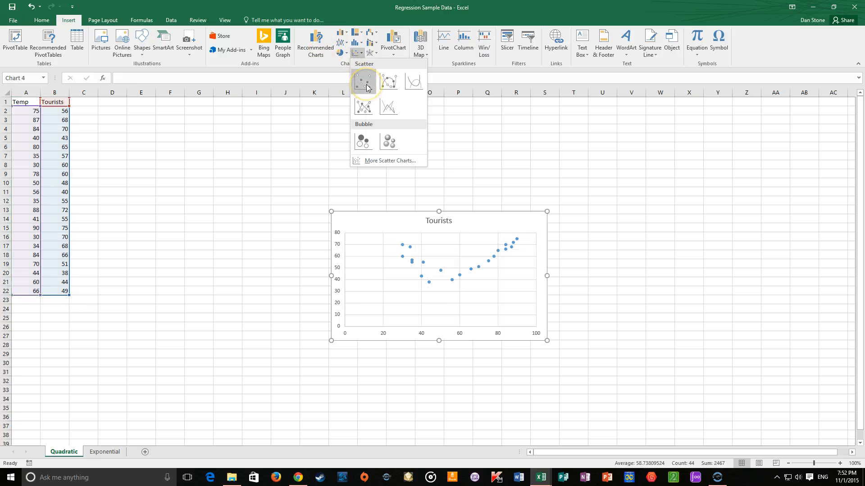
mouse_move(363, 81)
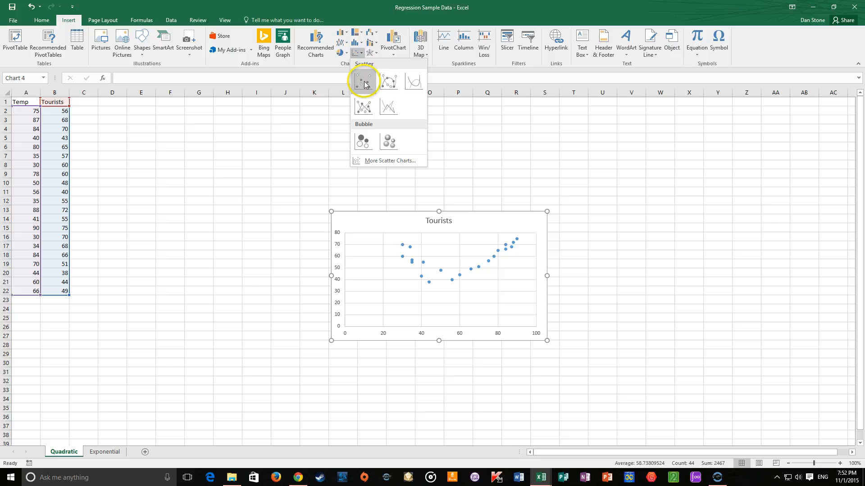
click(362, 80)
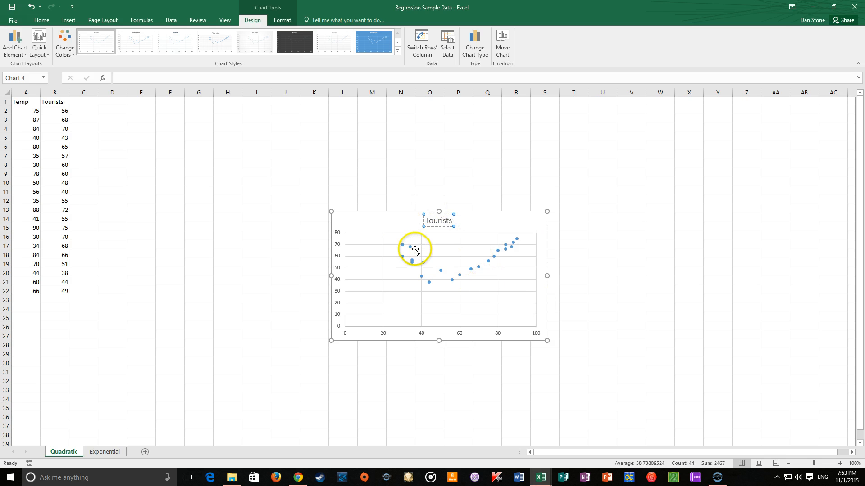
mouse_move(461, 269)
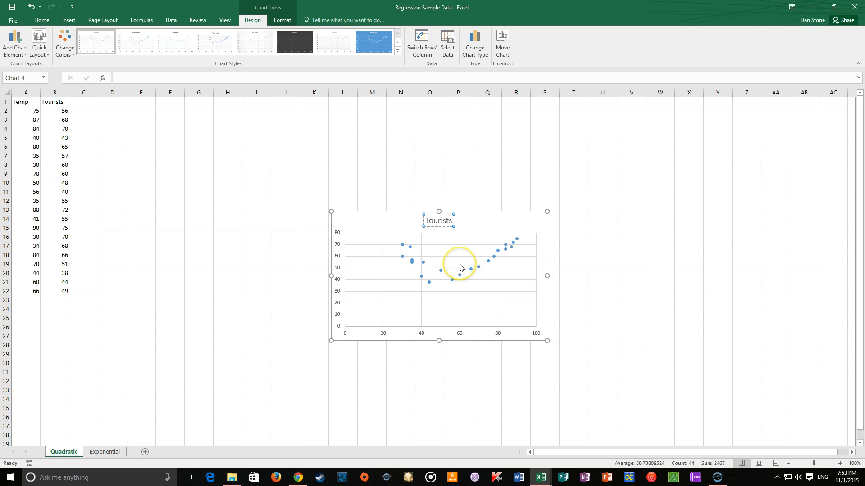
mouse_move(487, 208)
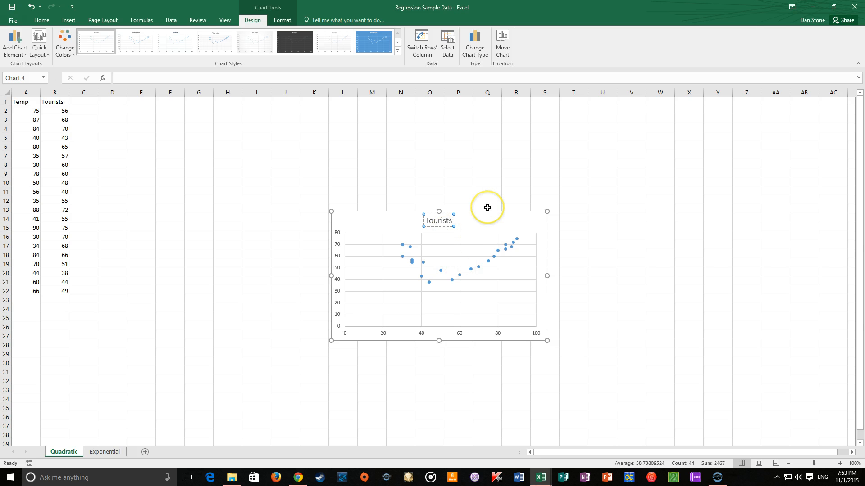
mouse_move(486, 210)
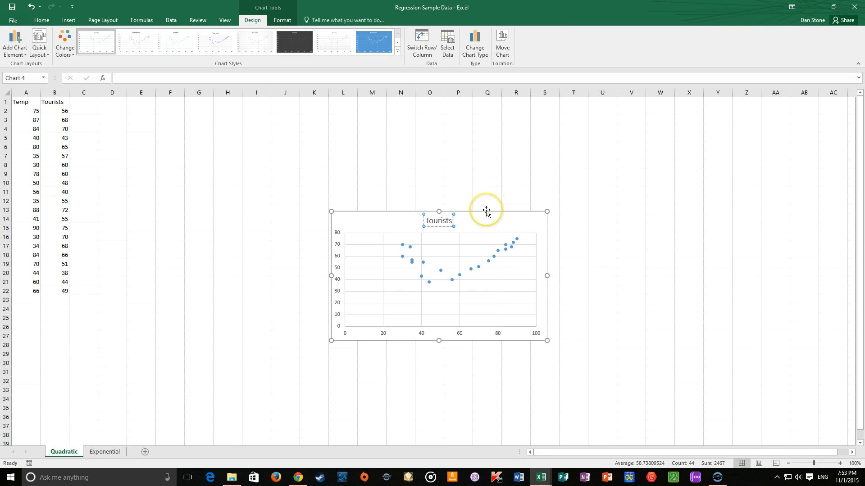
mouse_move(486, 212)
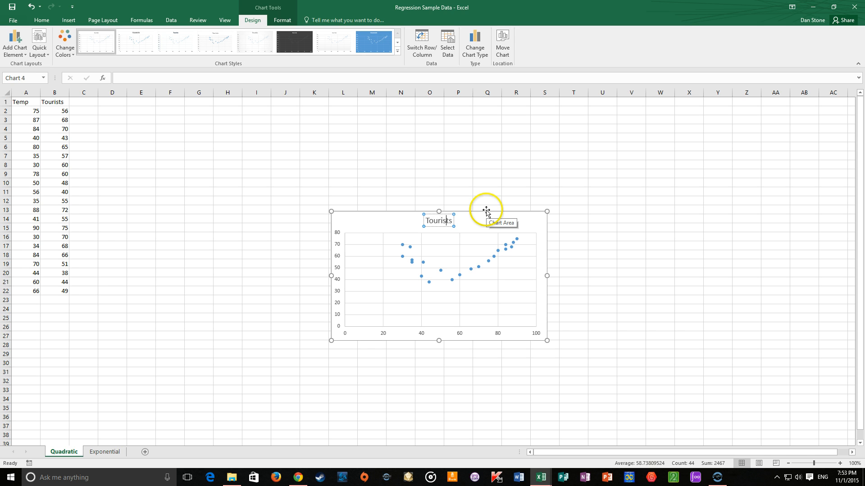
Change the chart title to 'Tourists vs. Tempearture'.
text(vs. Tempearture)
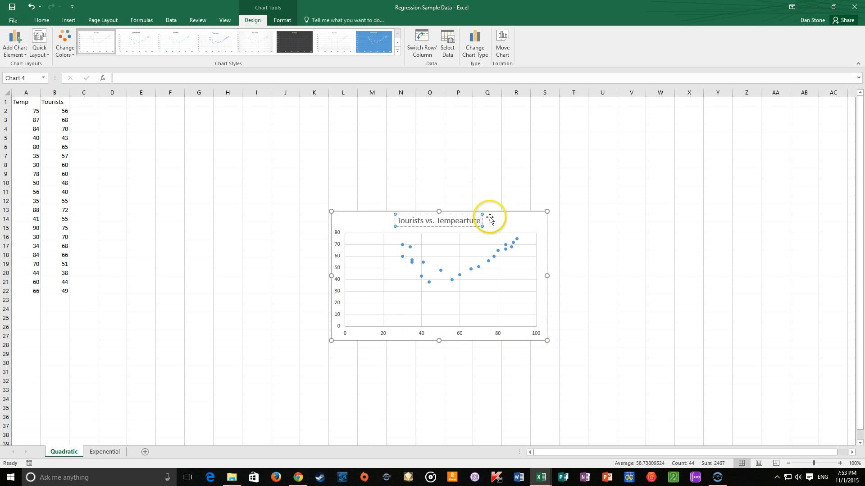
mouse_move(499, 221)
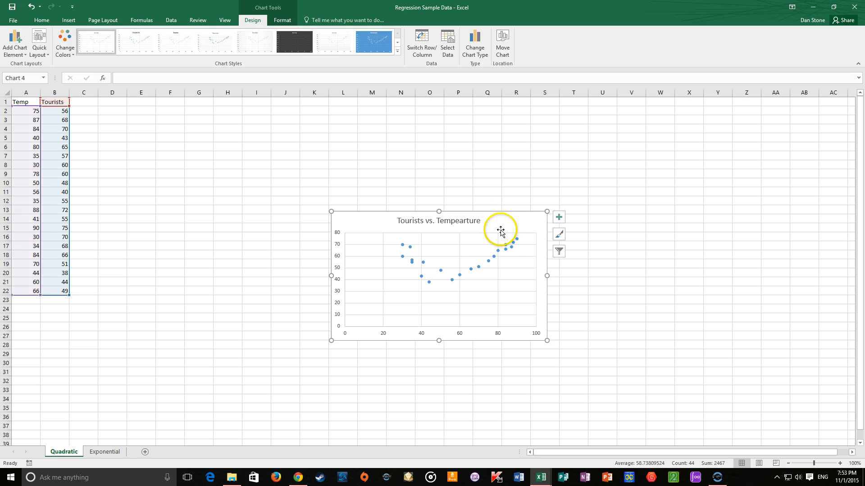
mouse_move(501, 223)
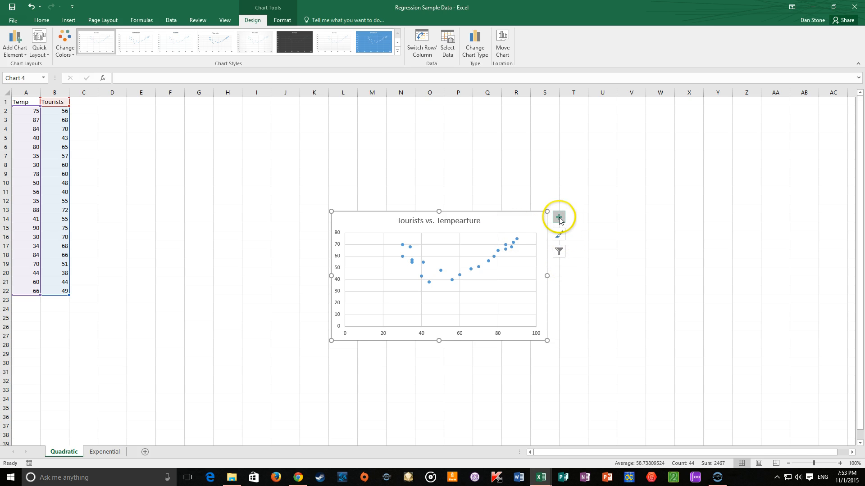
mouse_move(558, 217)
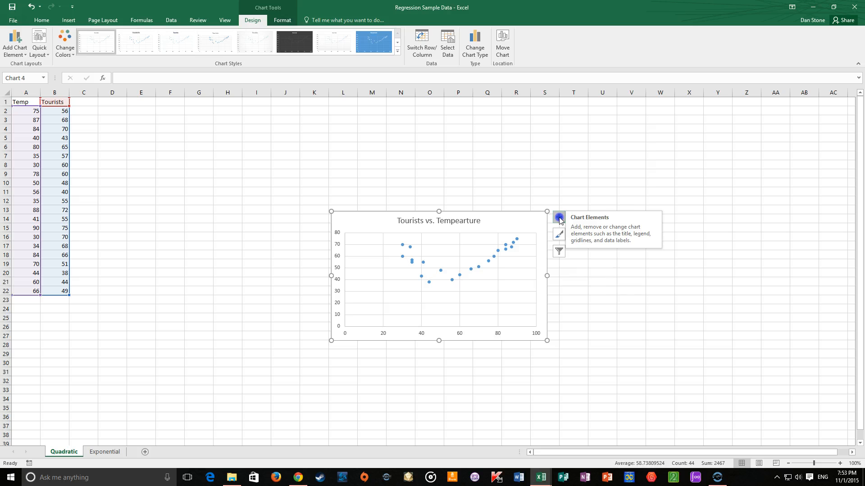
Add a linear trendline to the scatter chart from Chart Elements.
click(559, 217)
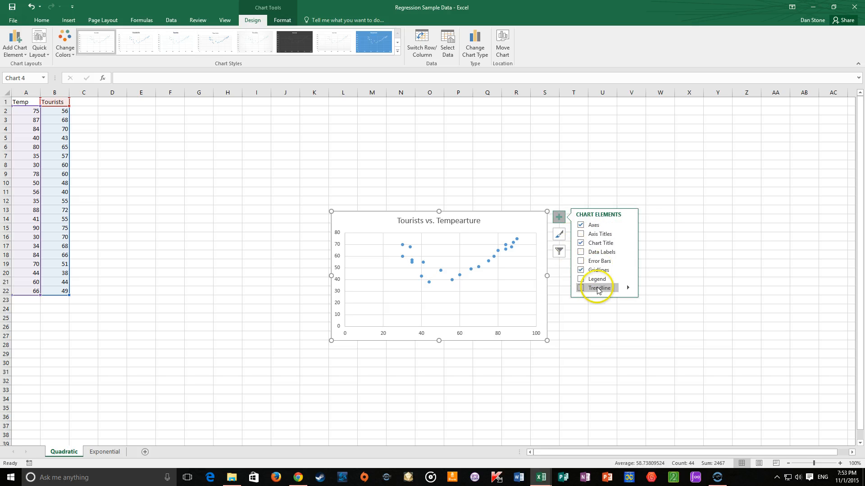
click(580, 287)
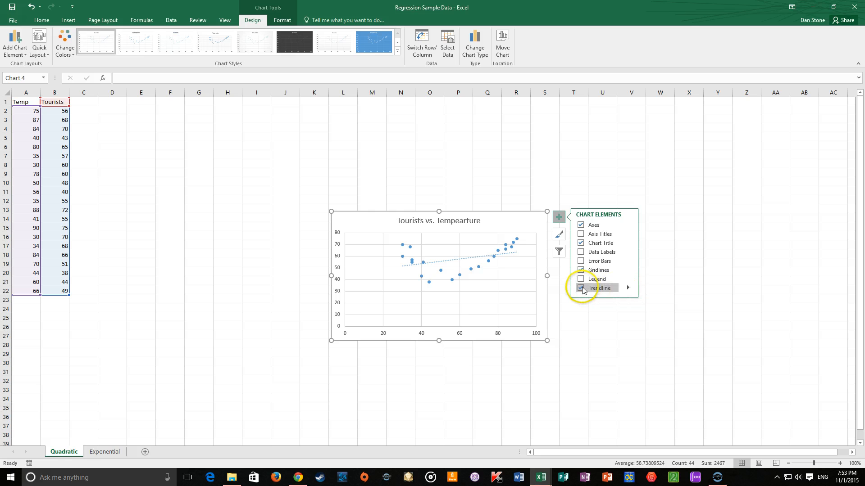
click(581, 287)
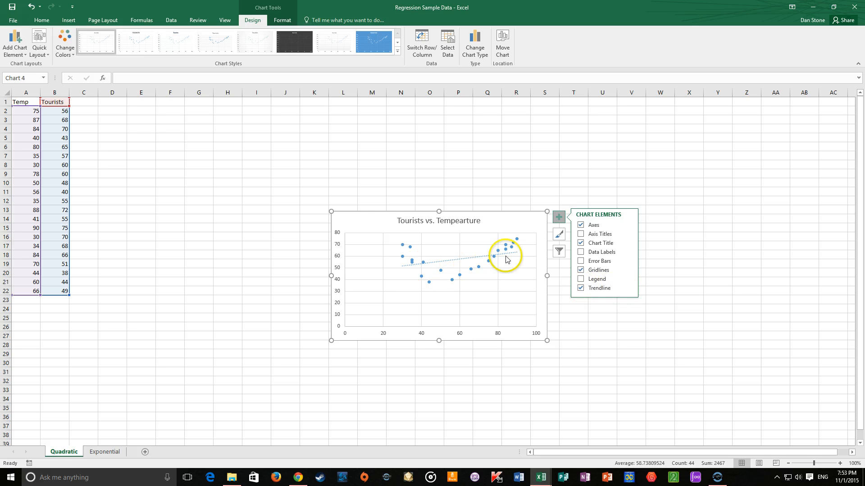
mouse_move(432, 266)
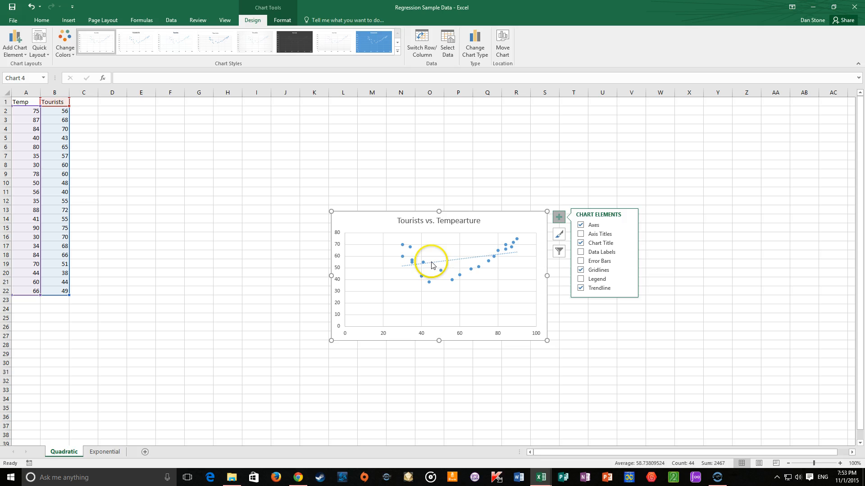
mouse_move(630, 291)
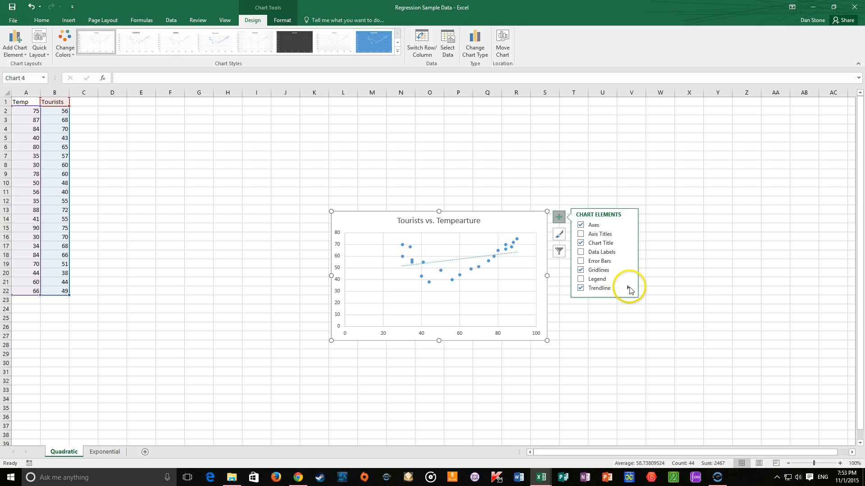
click(627, 288)
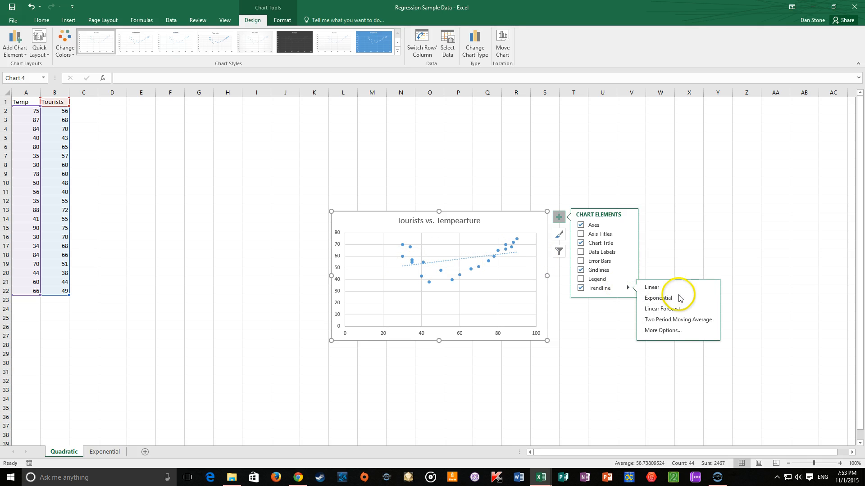
mouse_move(681, 334)
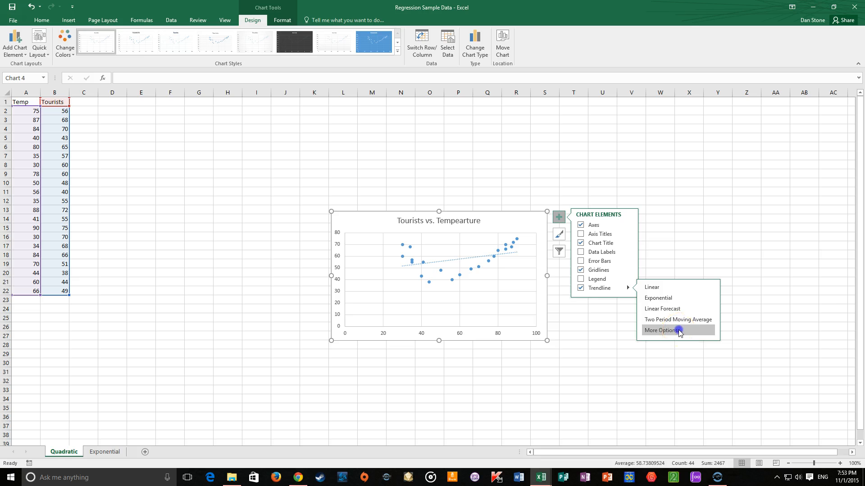
Make the trendline an order-2 polynomial showing its equation and R² = 0.8231.
click(661, 329)
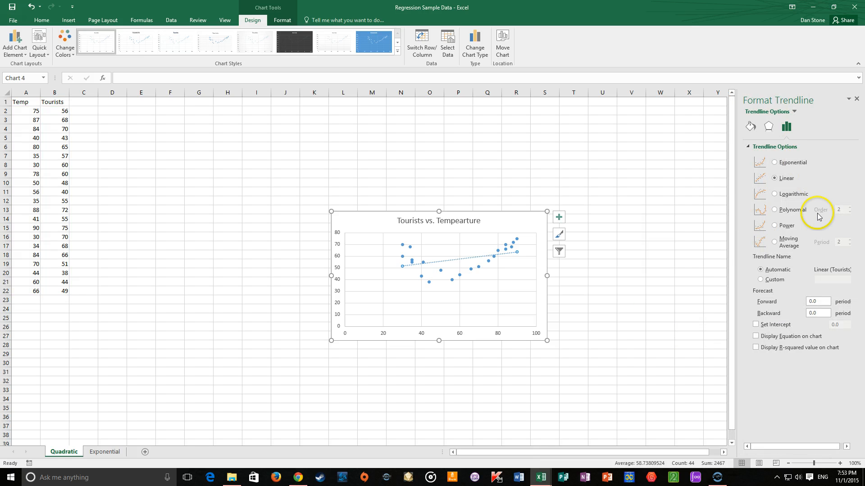
mouse_move(751, 215)
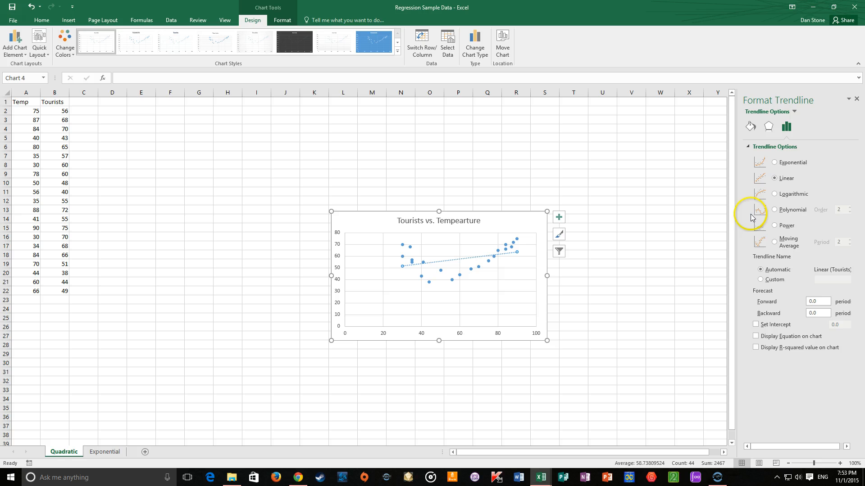
mouse_move(778, 214)
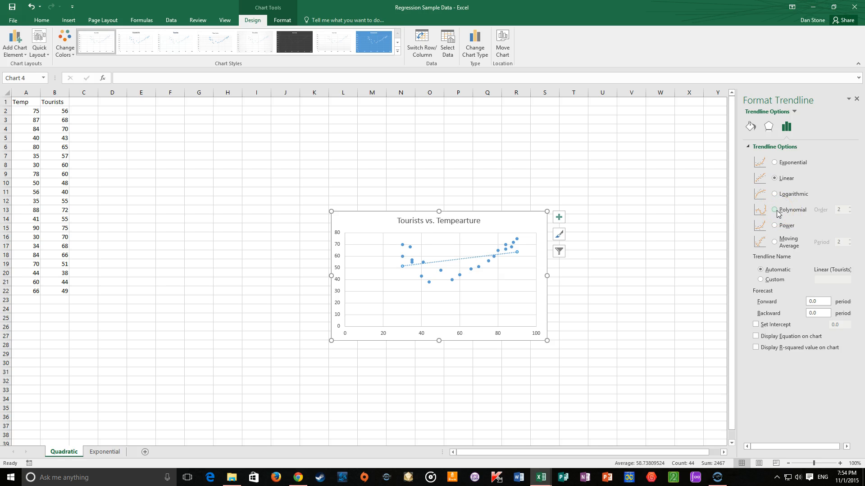
click(775, 210)
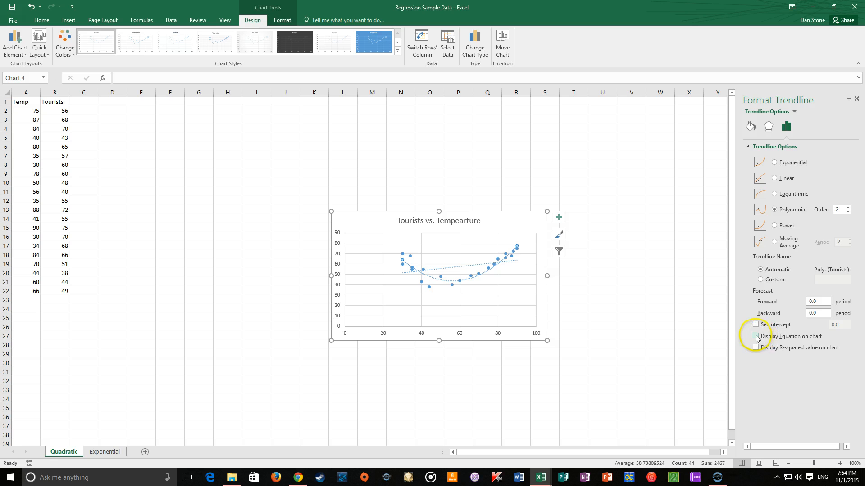
click(755, 337)
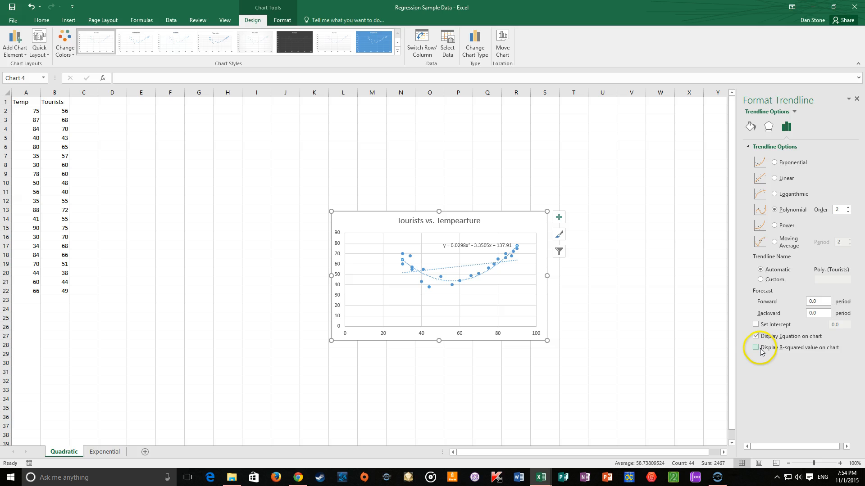
click(756, 347)
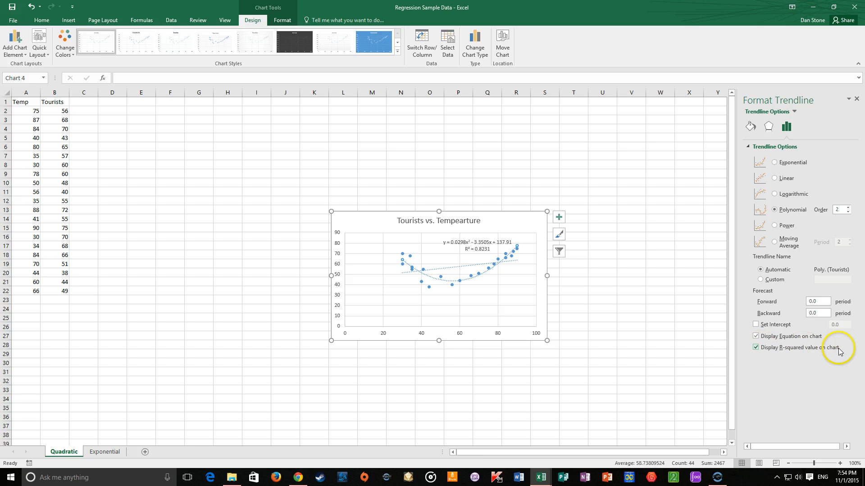
click(476, 245)
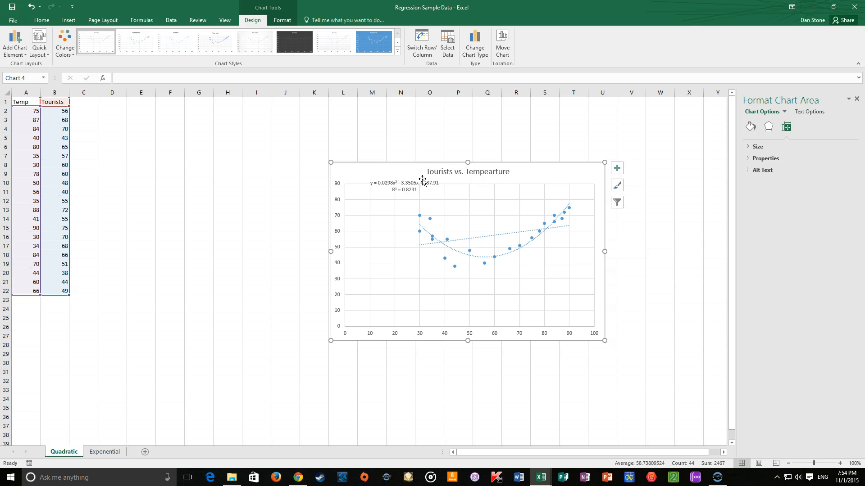
Drag the equation and R² label to the chart's top-left corner beside the title.
click(404, 185)
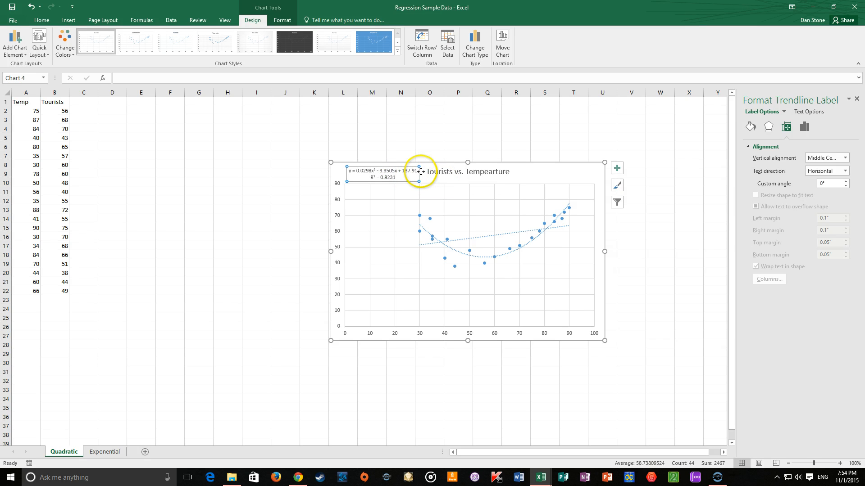
mouse_move(352, 170)
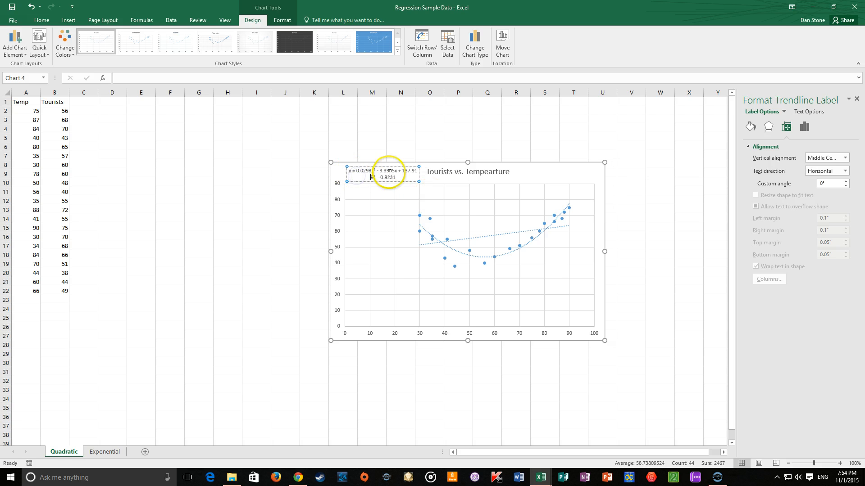
mouse_move(523, 246)
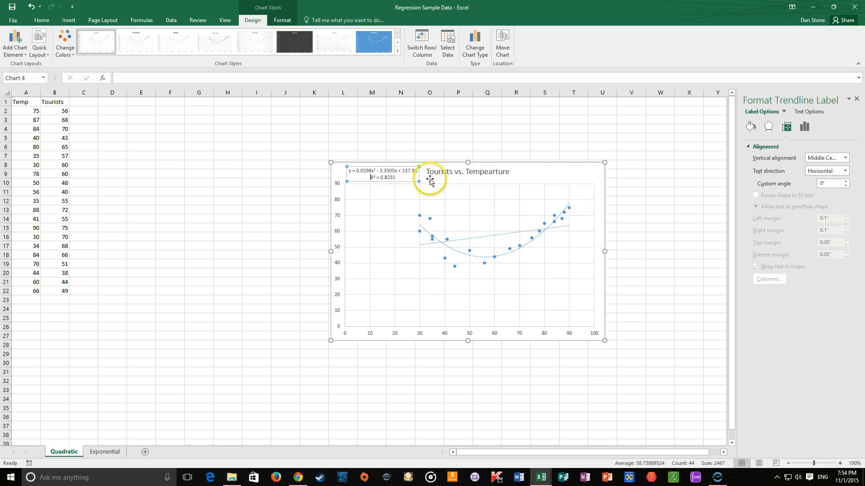
mouse_move(413, 199)
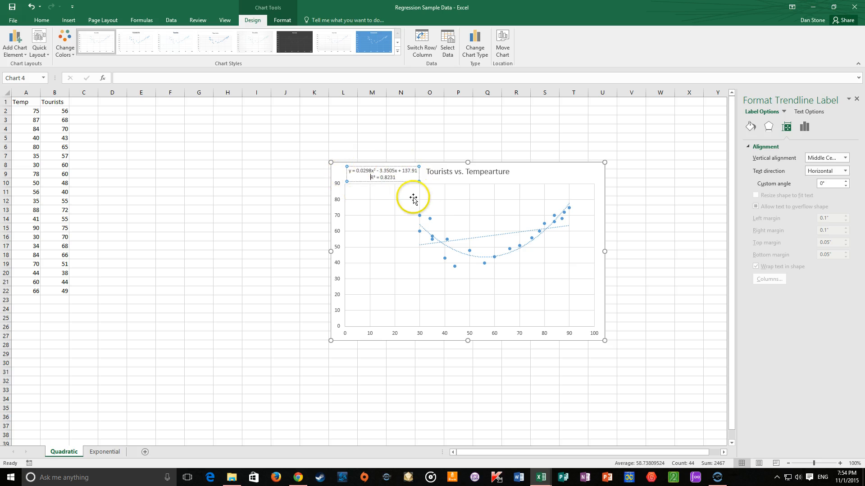
mouse_move(420, 230)
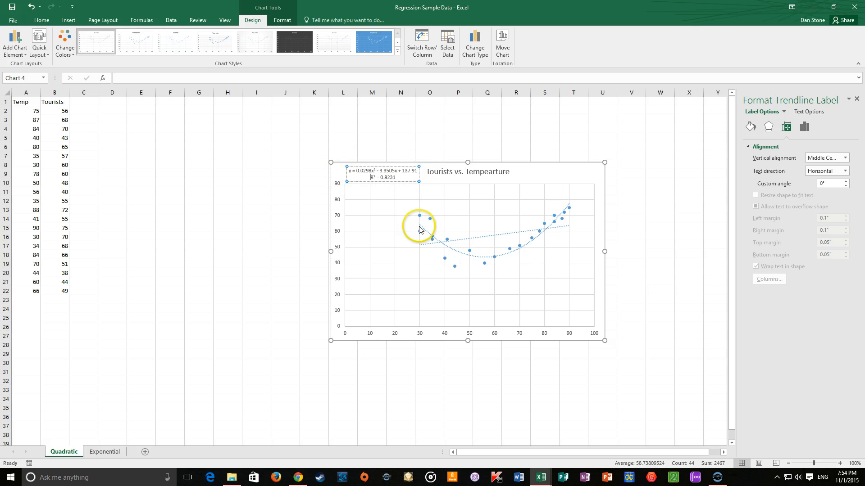
mouse_move(564, 214)
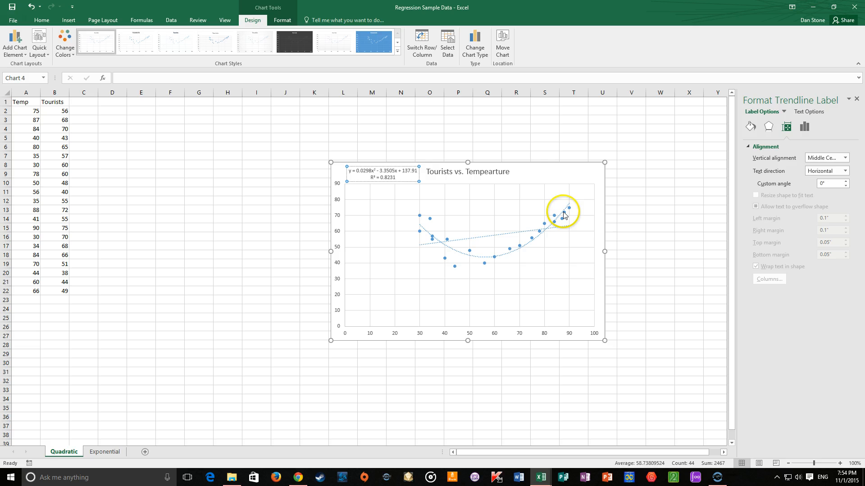
mouse_move(577, 210)
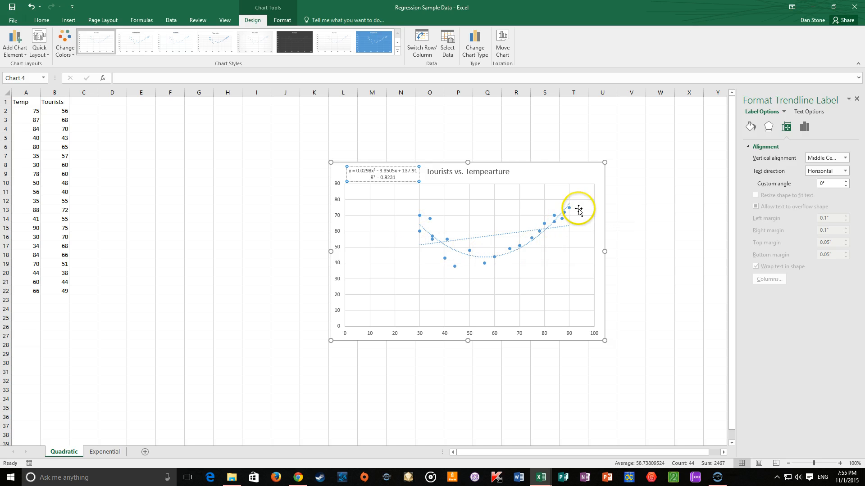
mouse_move(472, 227)
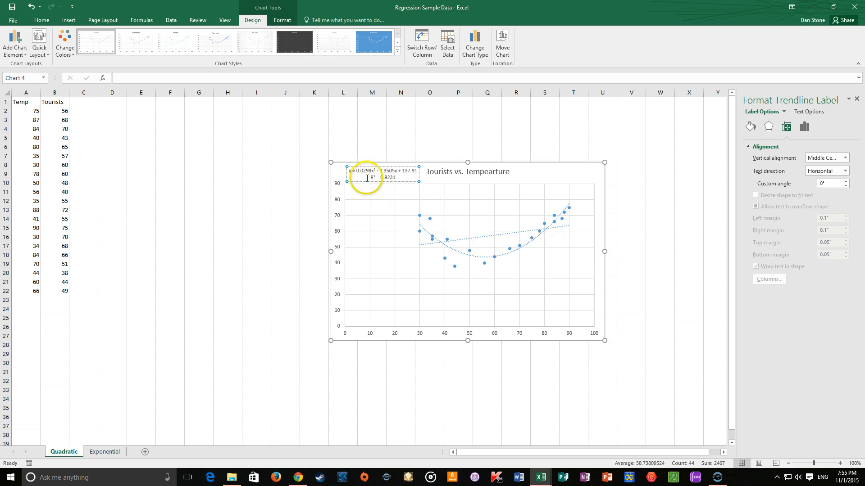
mouse_move(376, 204)
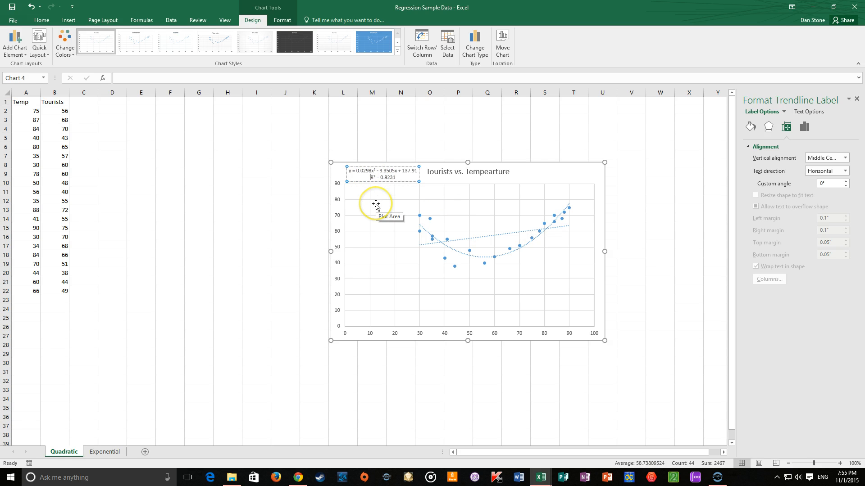
mouse_move(424, 228)
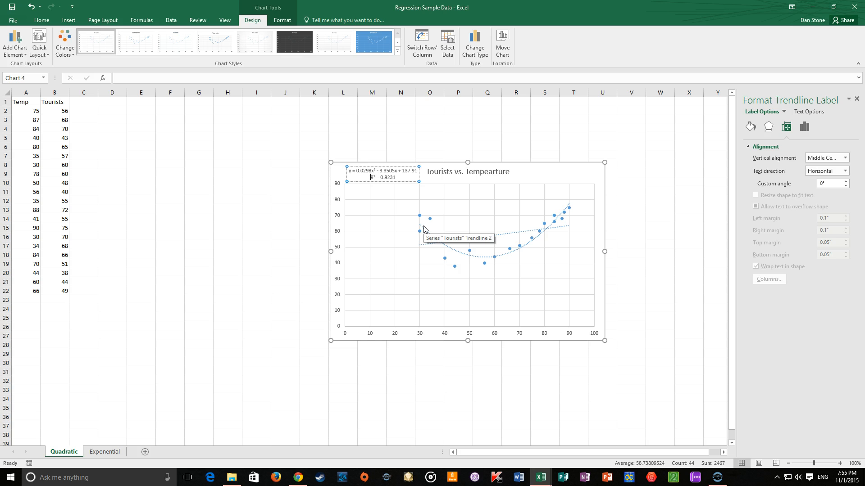
click(422, 229)
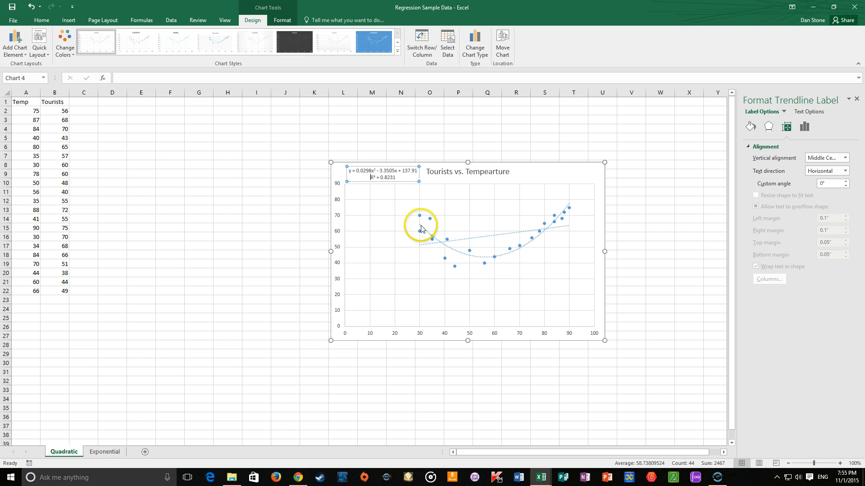
mouse_move(422, 229)
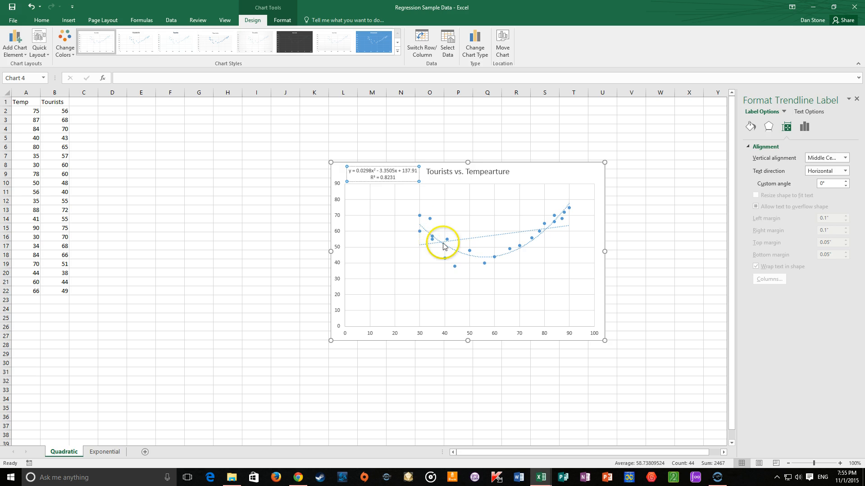
mouse_move(464, 232)
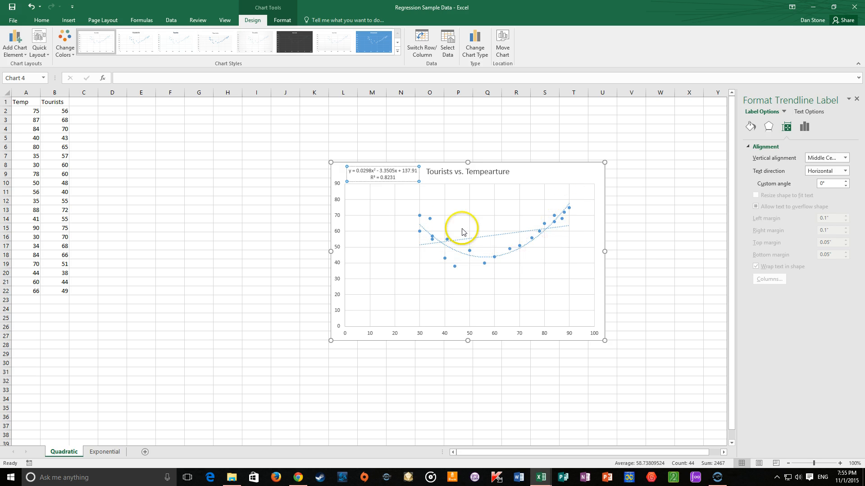
mouse_move(396, 180)
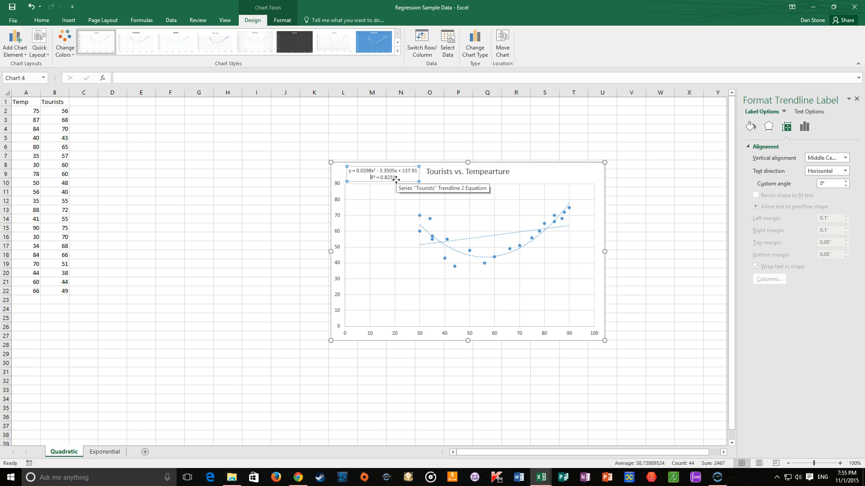
mouse_move(383, 206)
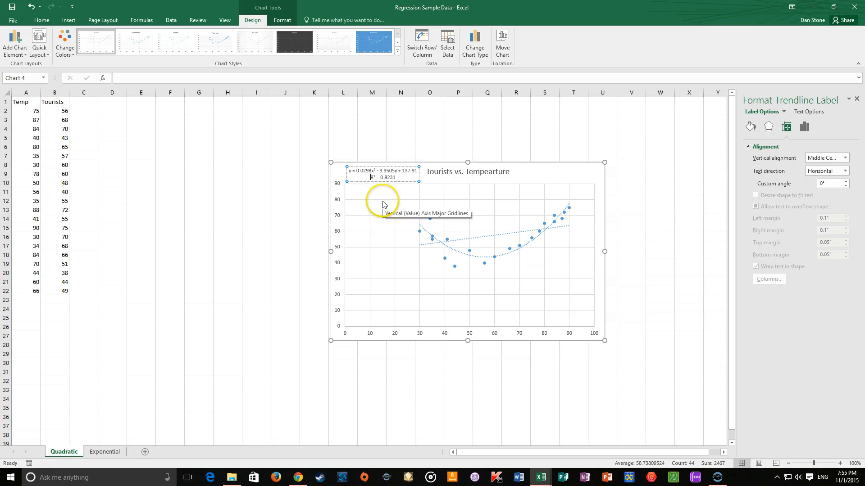
mouse_move(566, 225)
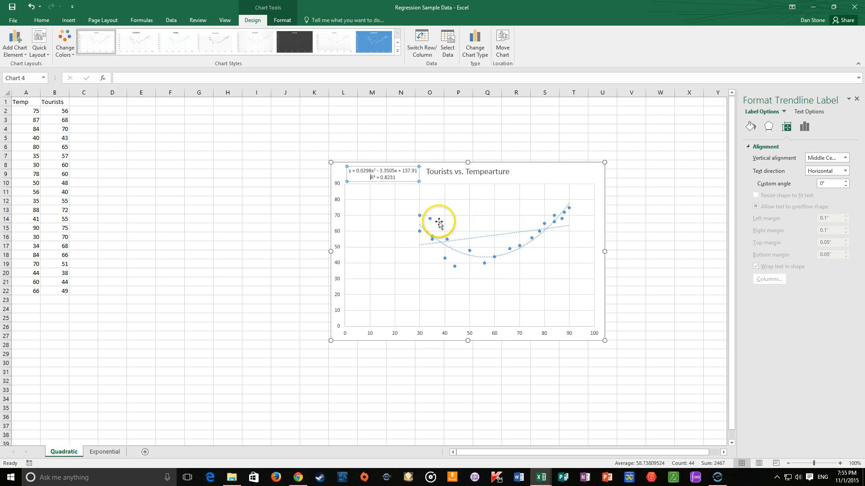
mouse_move(568, 208)
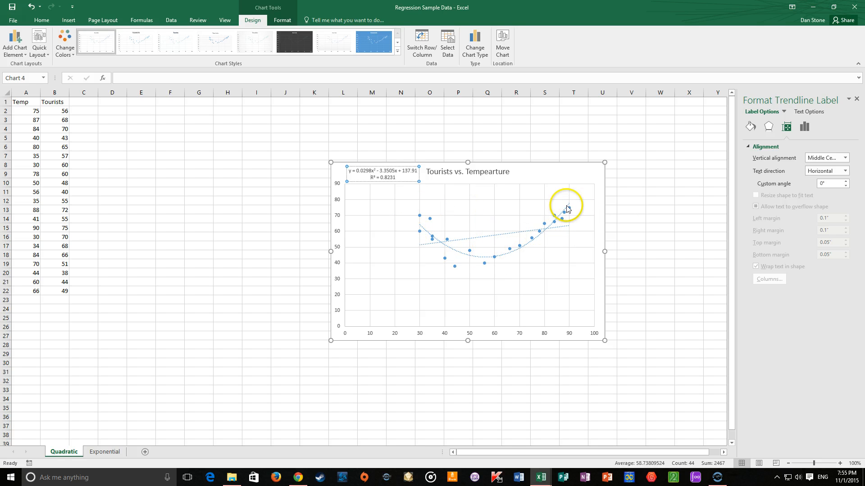
mouse_move(445, 248)
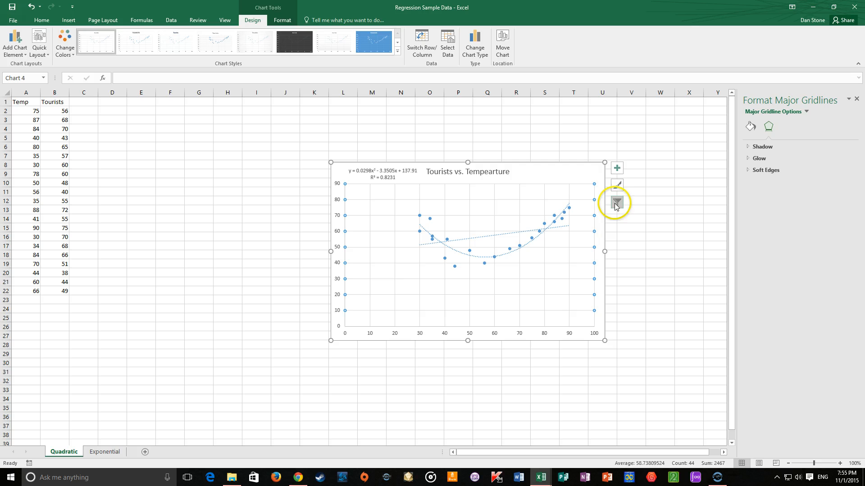
Add a second, exponential trendline through the tourists data points.
click(616, 168)
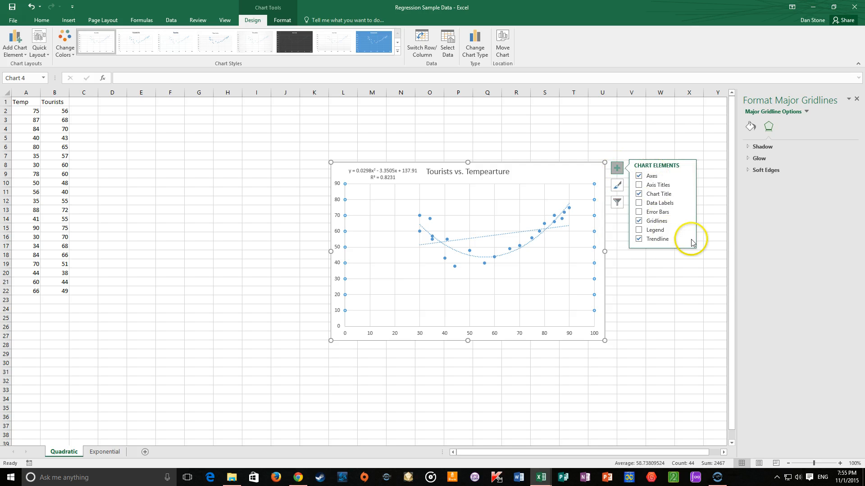
click(686, 238)
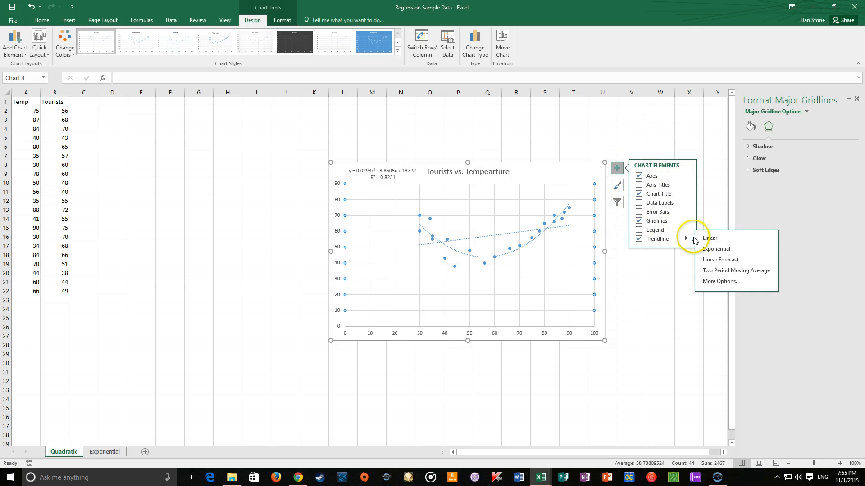
mouse_move(716, 249)
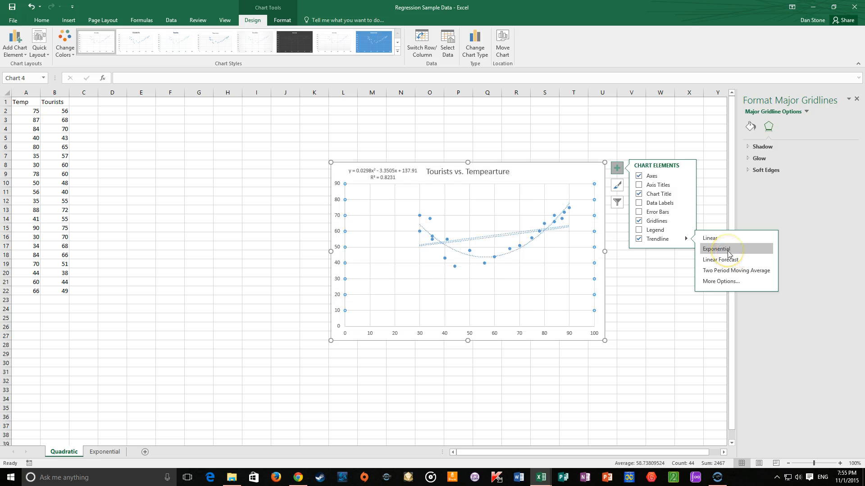
click(717, 249)
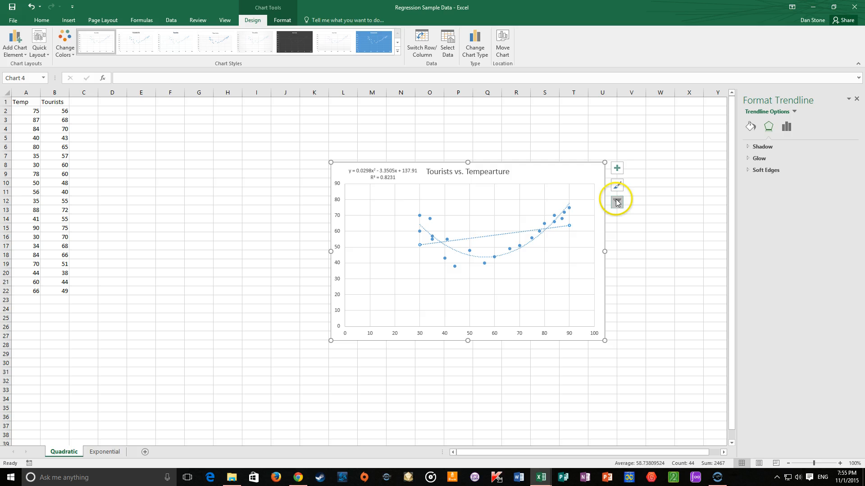
In Format Trendline, keep Exponential and display its equation and R-squared value.
click(617, 168)
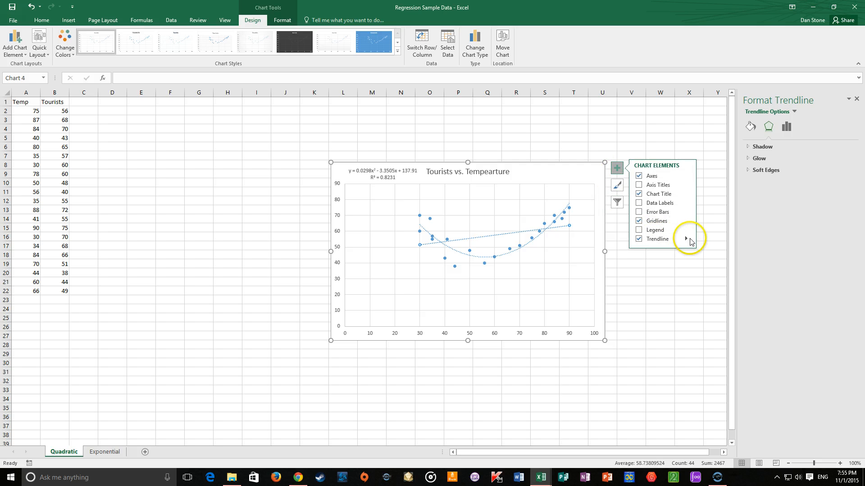
click(785, 126)
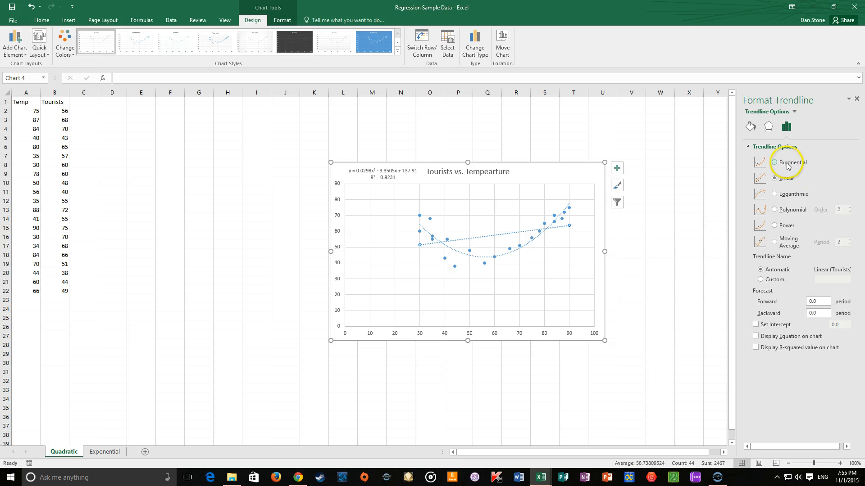
click(774, 163)
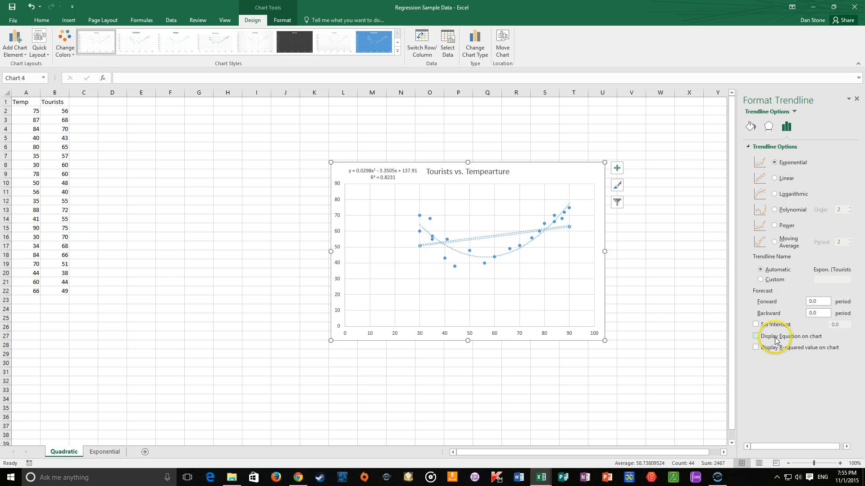
click(756, 336)
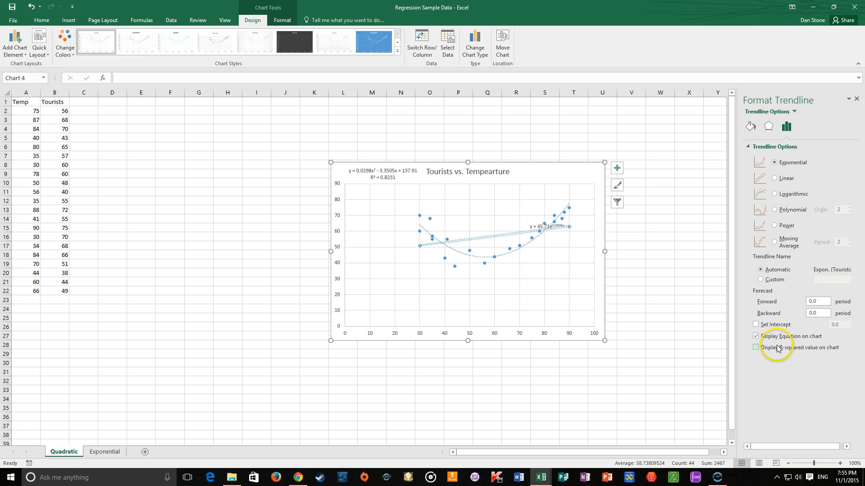
click(756, 347)
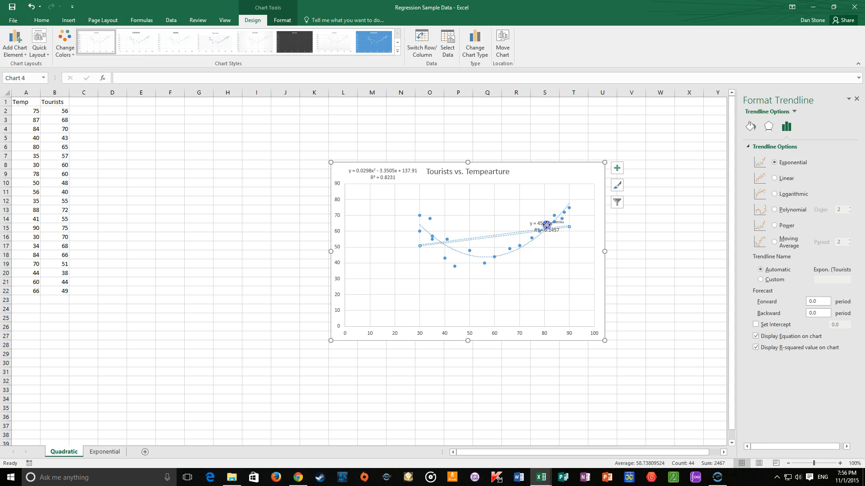
Move the exponential equation and R² label to the chart's top-right, beside the title.
click(548, 226)
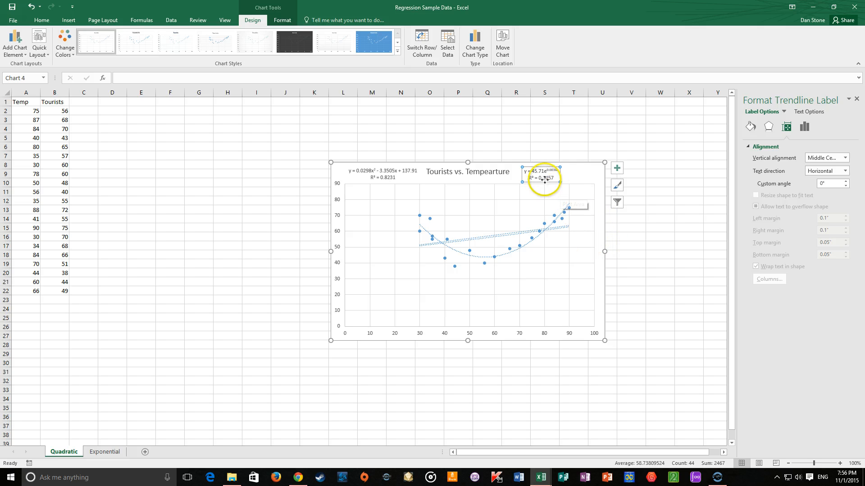
mouse_move(566, 183)
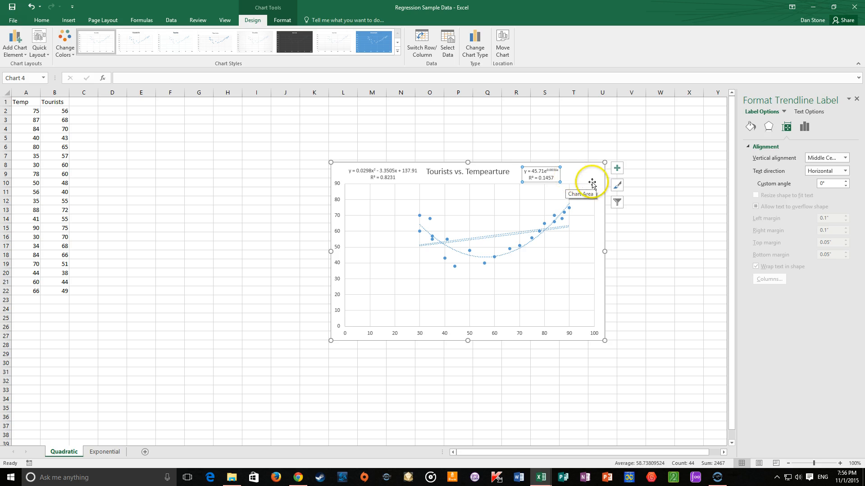
mouse_move(567, 179)
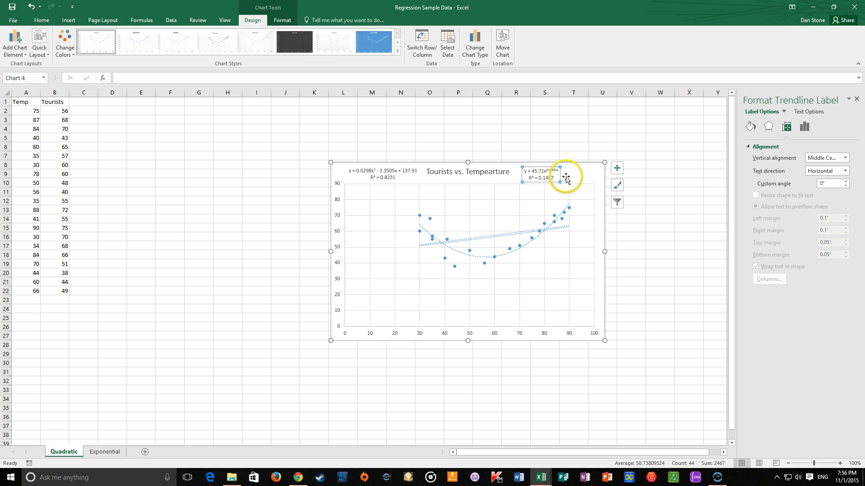
mouse_move(589, 181)
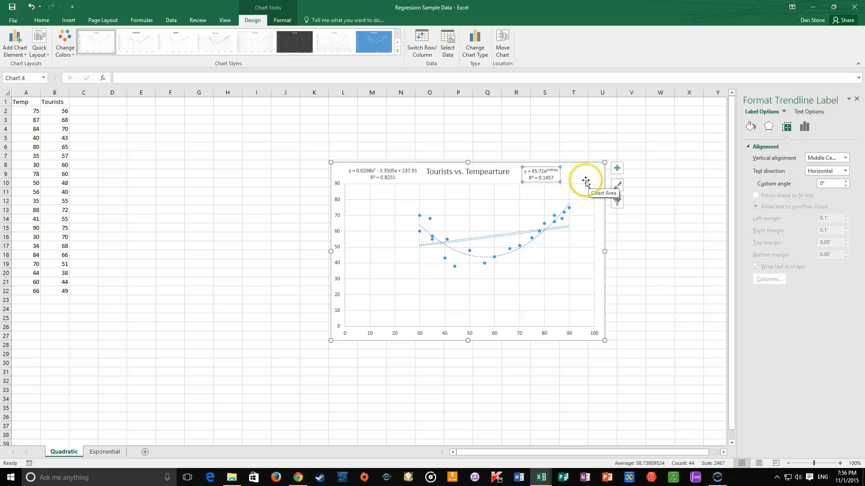
mouse_move(391, 298)
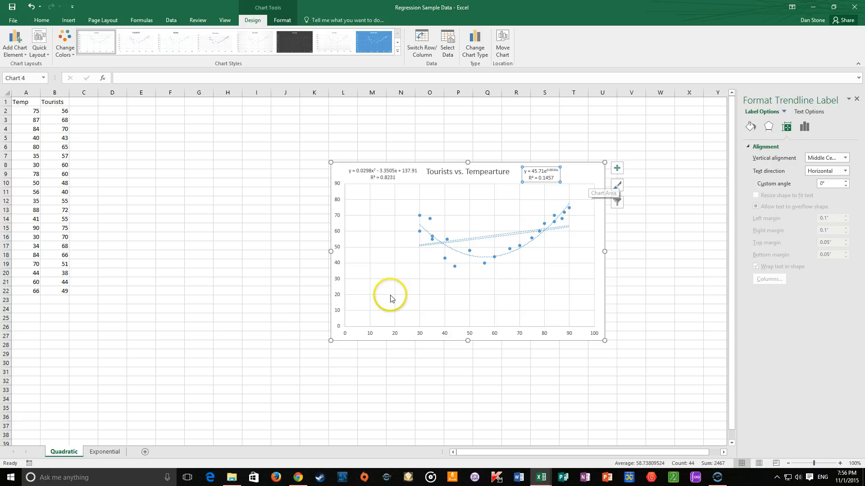
mouse_move(108, 452)
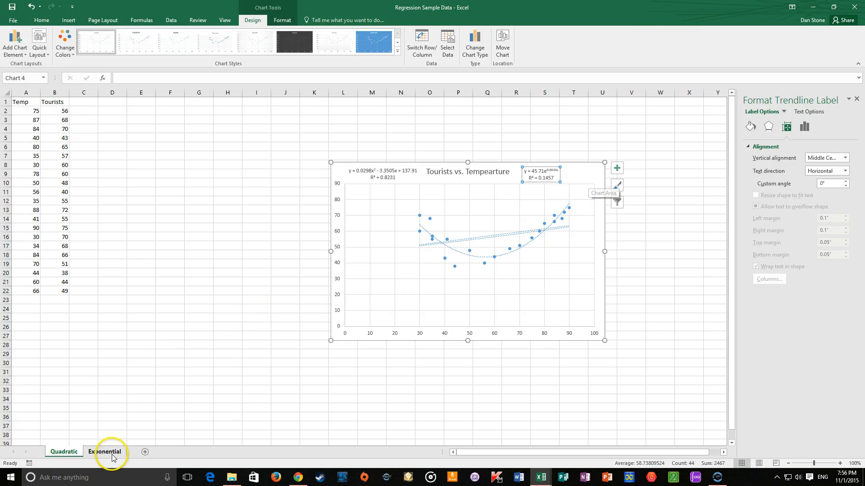
Switch to the Exponential sheet and undo the accidental AutoFill of extra years.
click(104, 452)
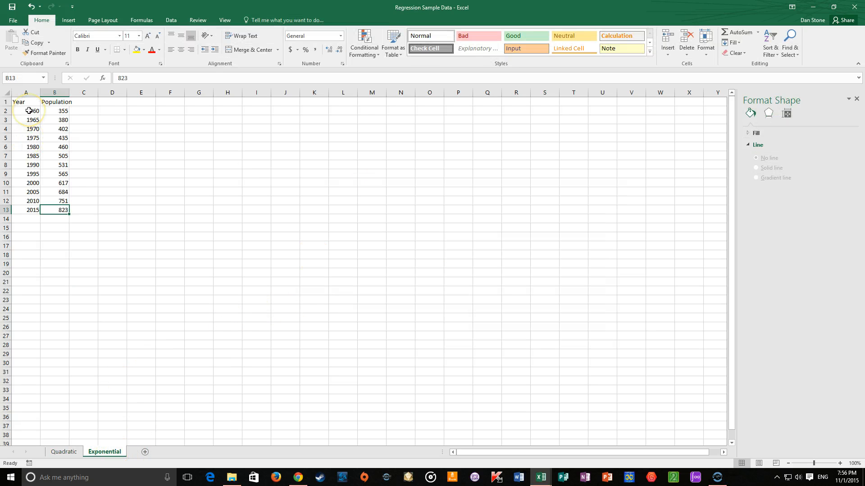
click(26, 102)
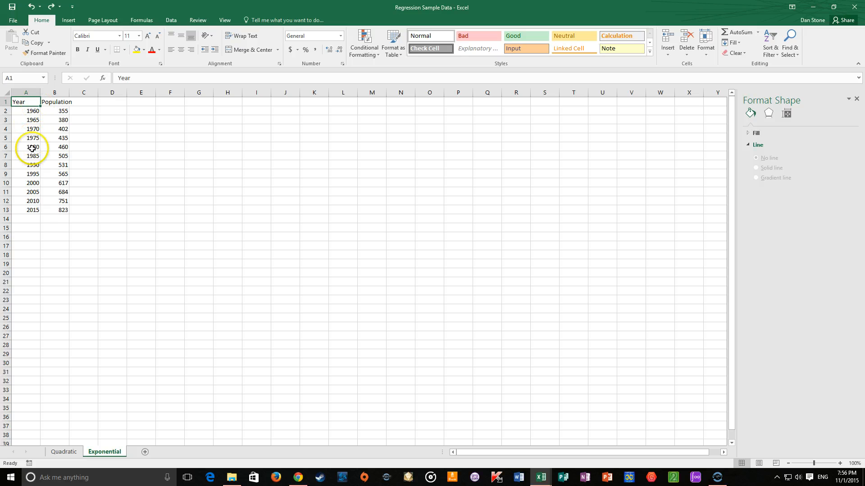
click(25, 210)
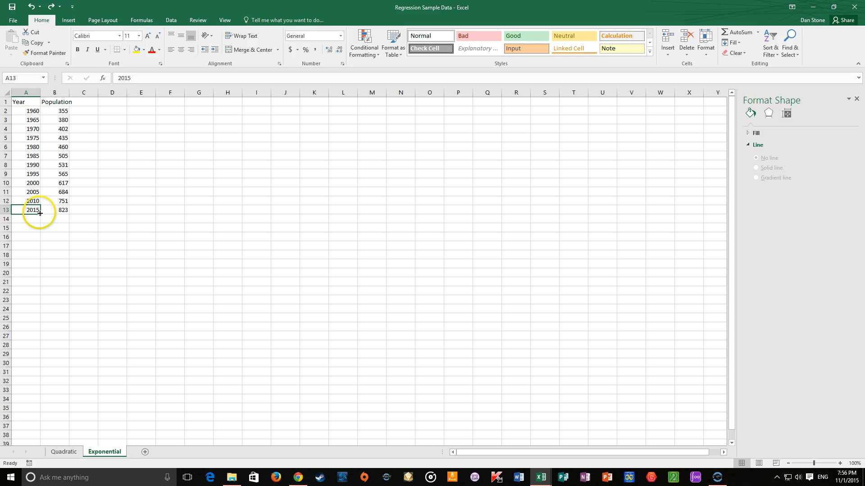
mouse_move(24, 177)
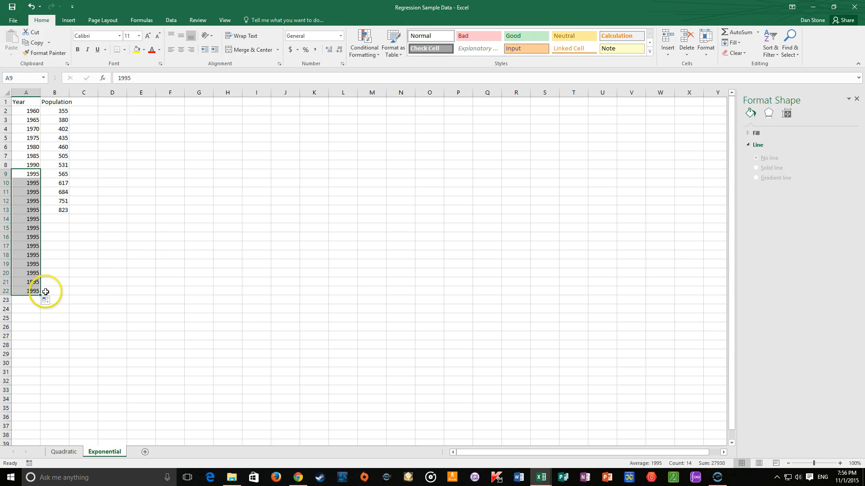
click(47, 300)
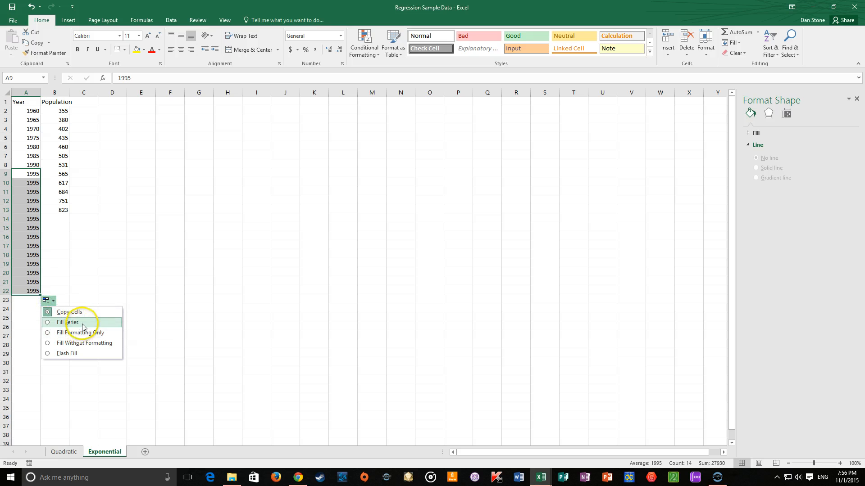
click(71, 322)
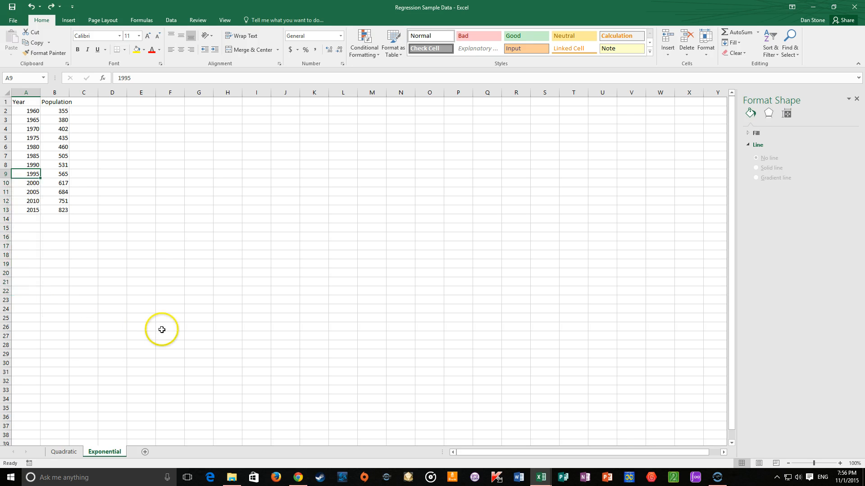
Select the Year and Population table starting from the Year header.
click(26, 192)
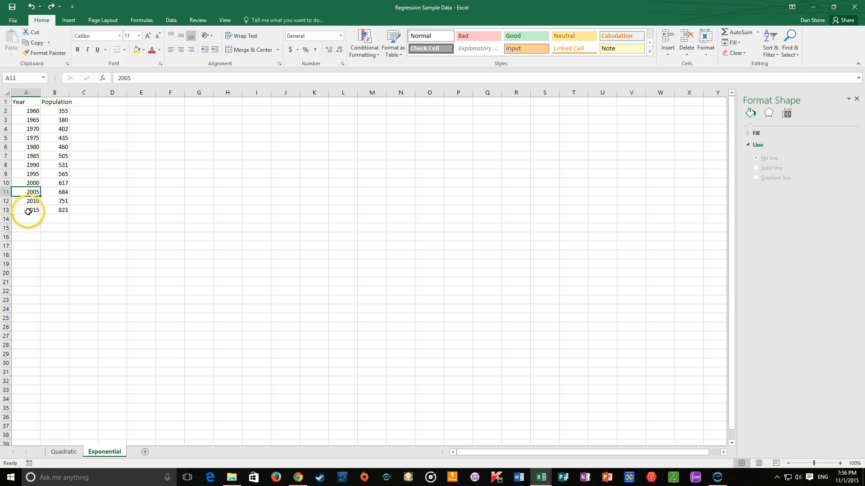
click(25, 210)
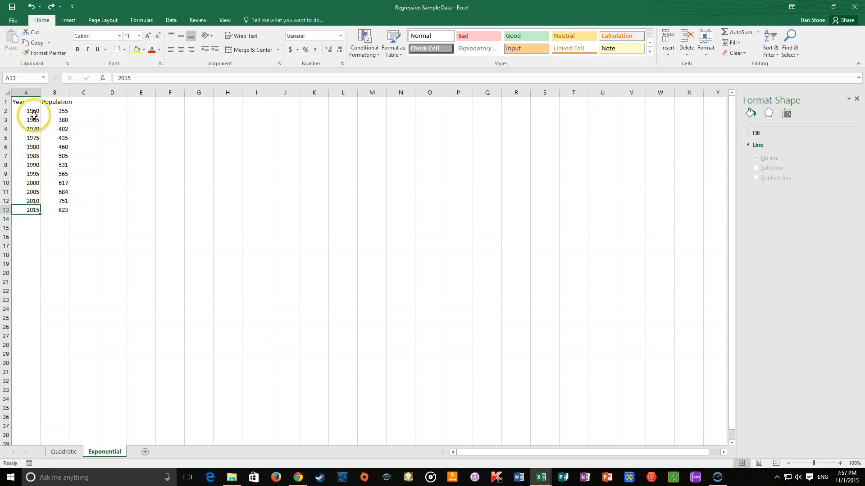
click(26, 101)
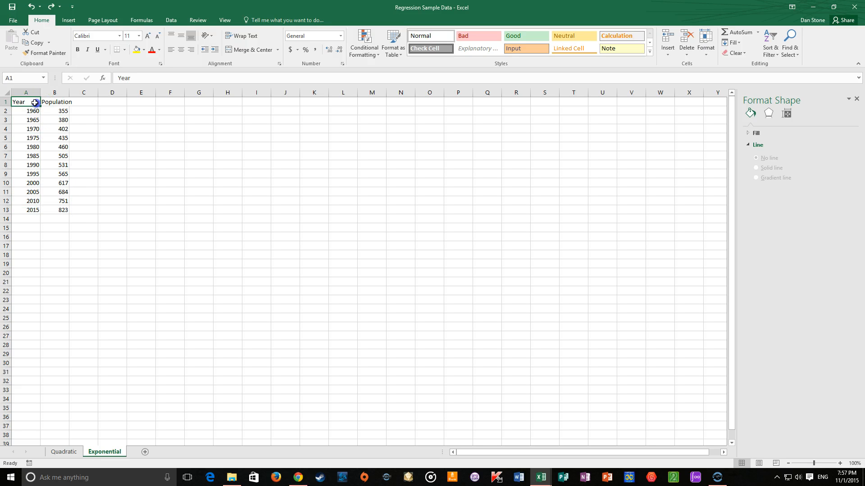
click(33, 120)
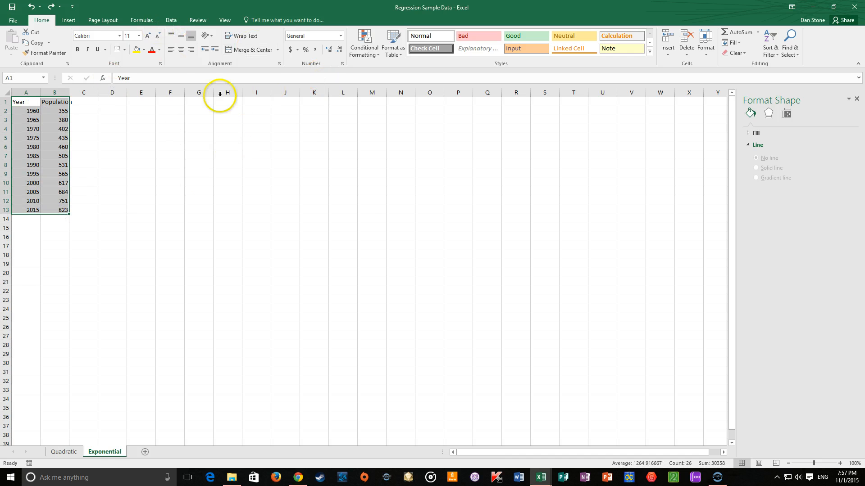
mouse_move(102, 20)
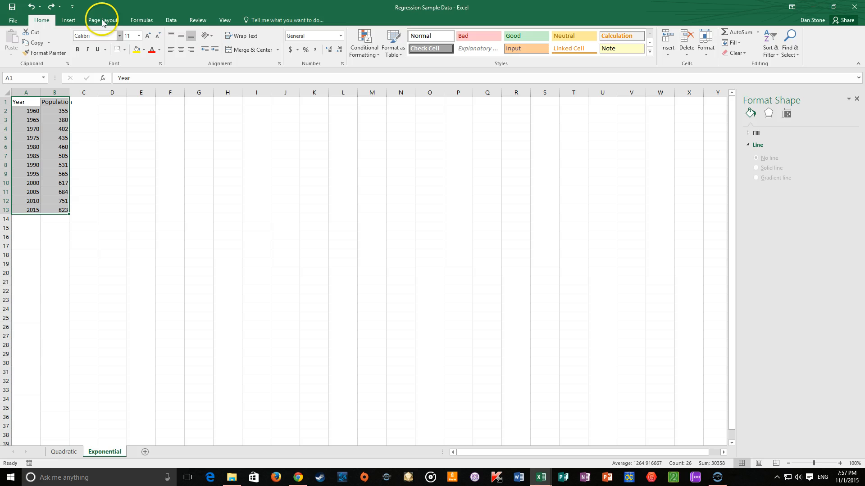
Insert a markers-only scatter chart plotting Population against Year.
click(68, 19)
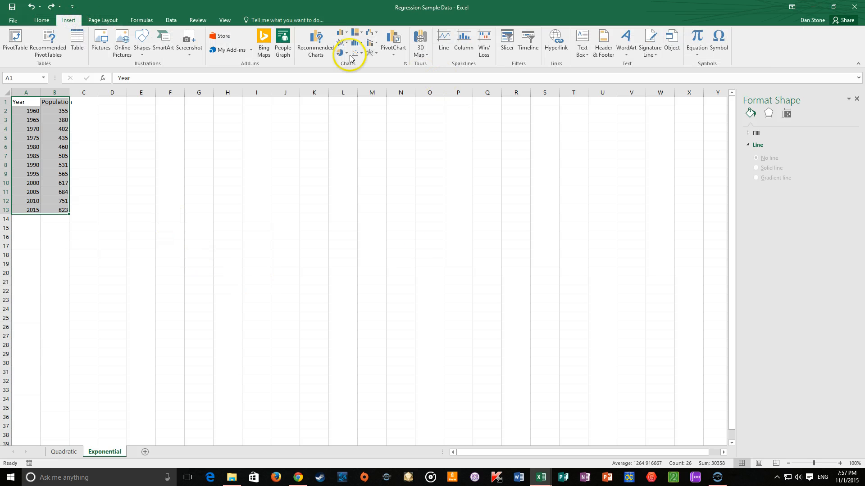
mouse_move(359, 75)
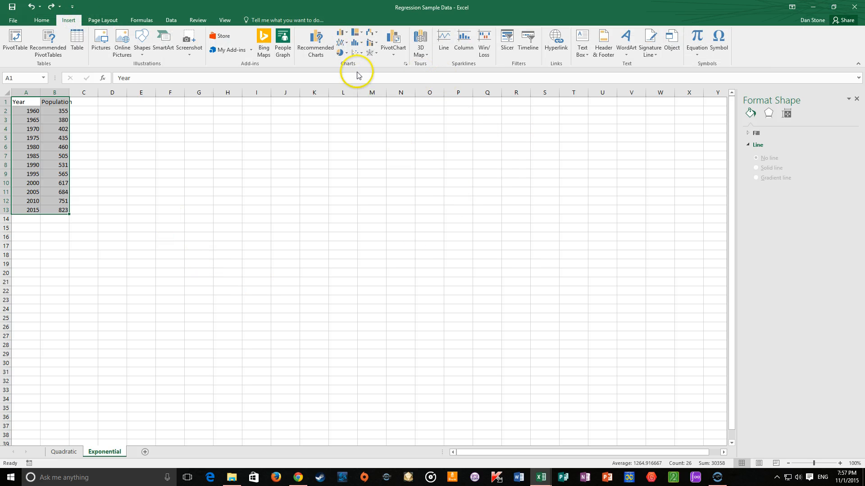
click(356, 52)
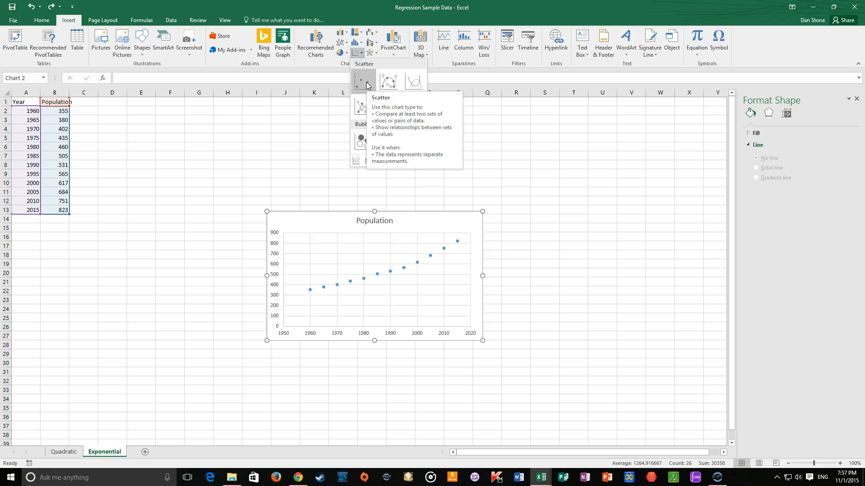
Add a trendline to the Population scatter chart and open its More Options settings.
click(374, 275)
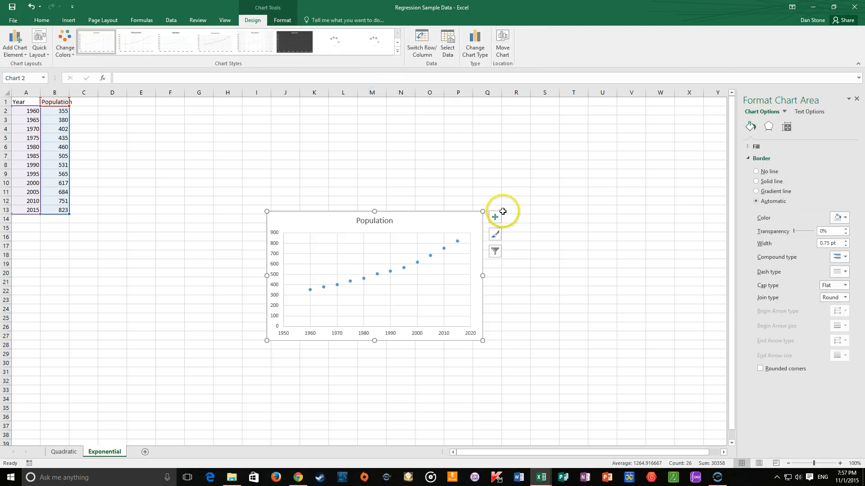
click(494, 216)
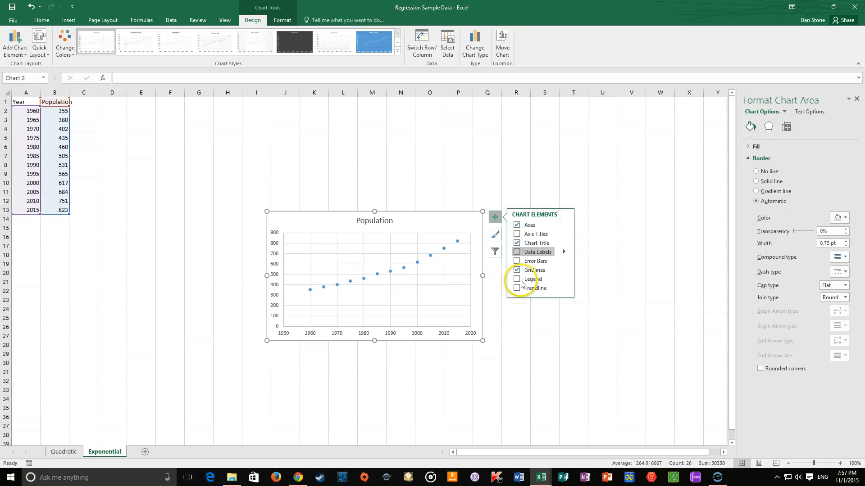
click(517, 287)
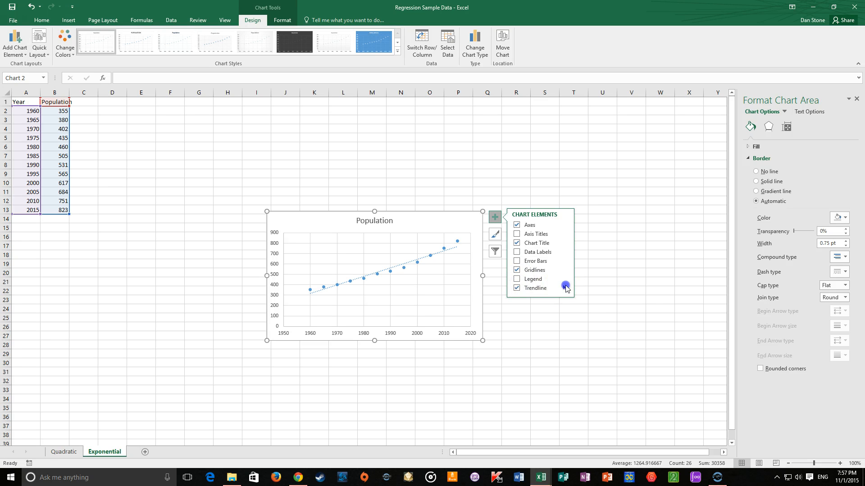
click(563, 288)
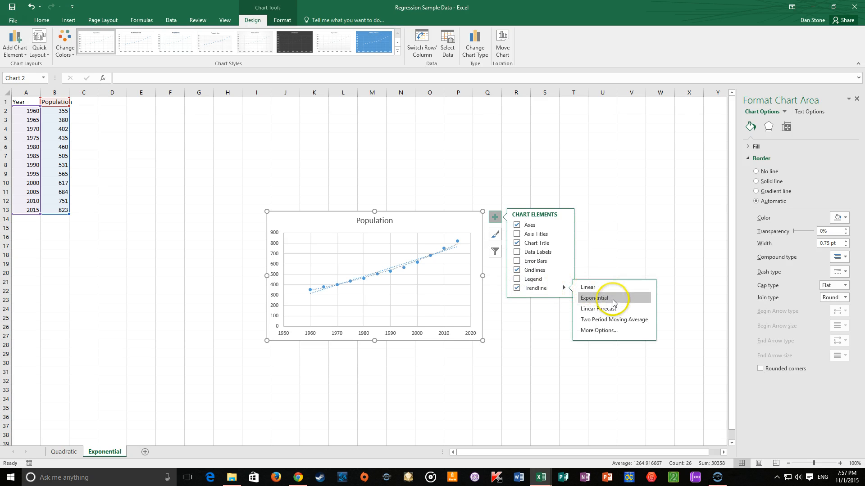
click(594, 298)
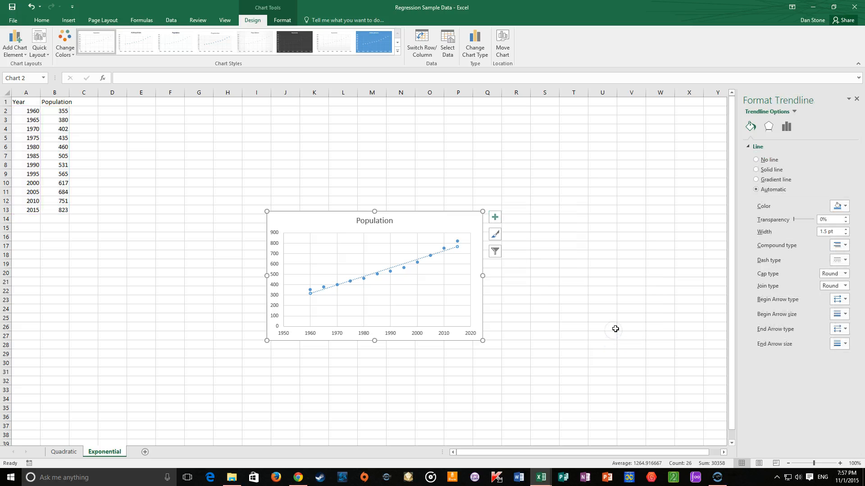
Switch the trendline to an exponential fit and display its equation and R² on the chart.
click(494, 217)
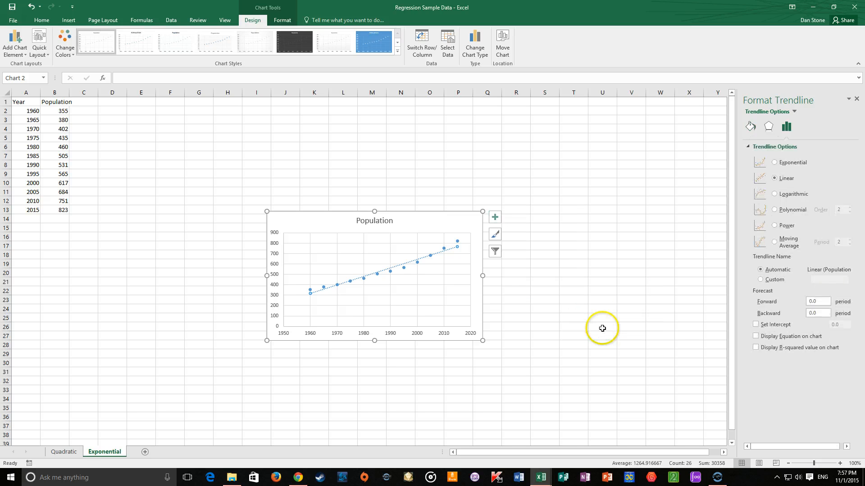
mouse_move(775, 163)
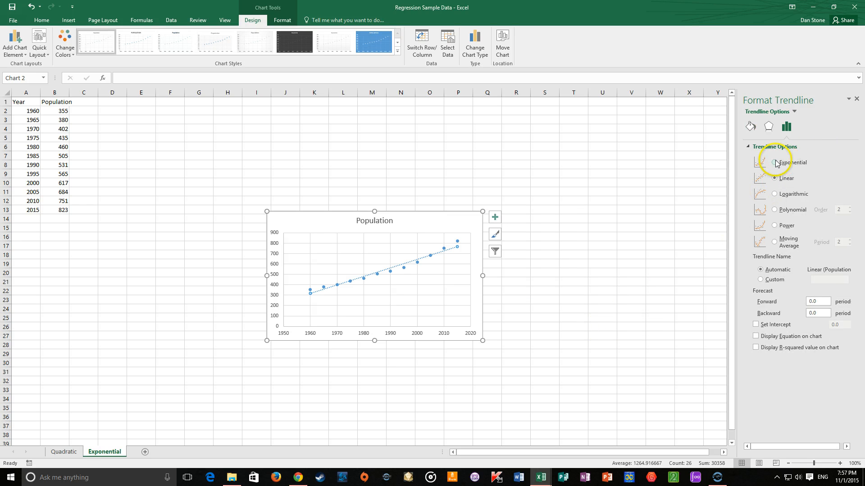
click(774, 226)
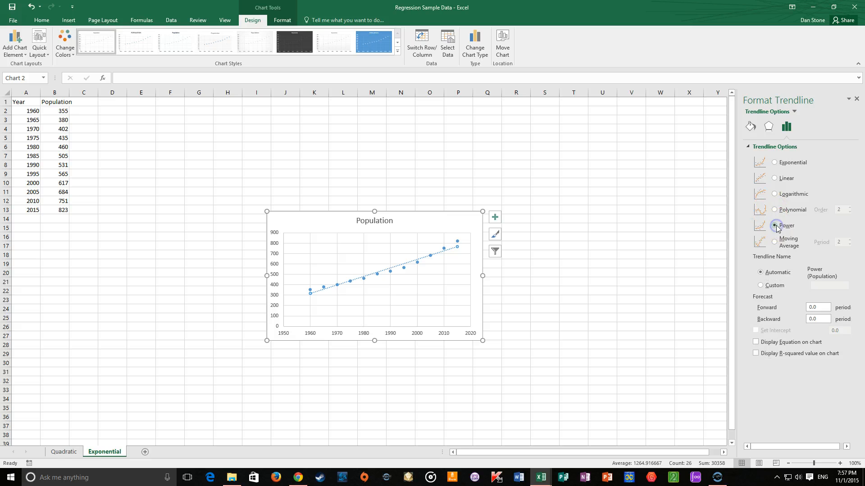
click(775, 225)
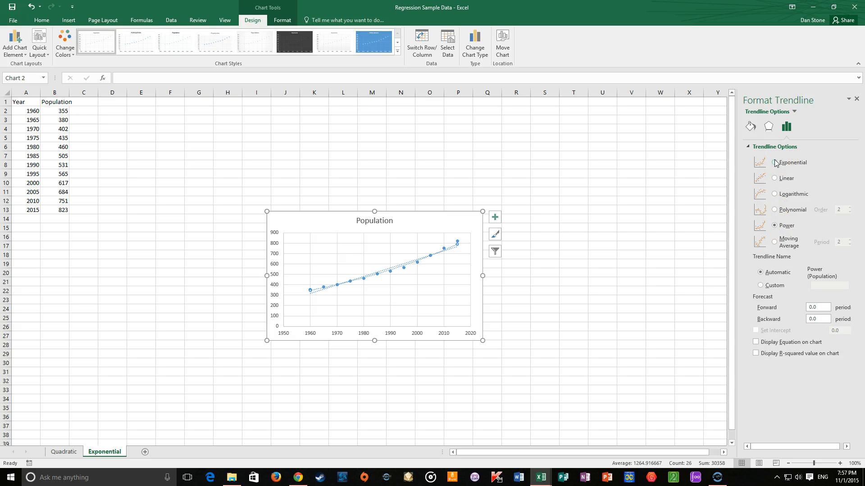
click(774, 163)
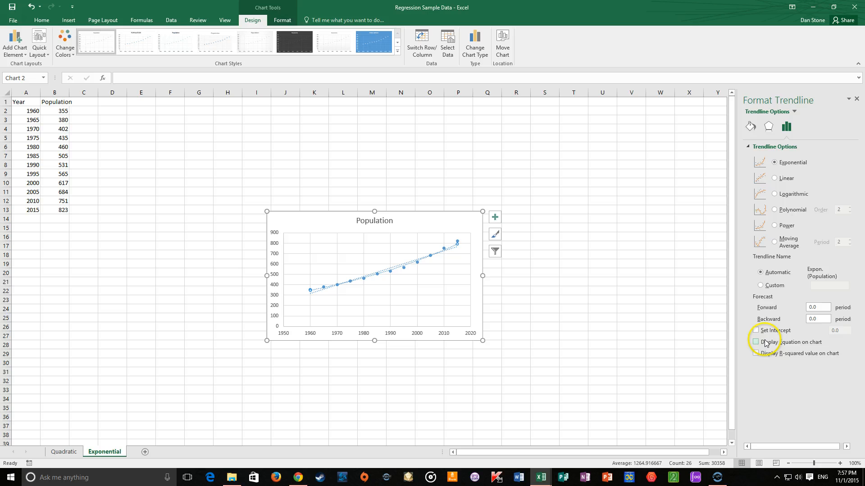
click(756, 341)
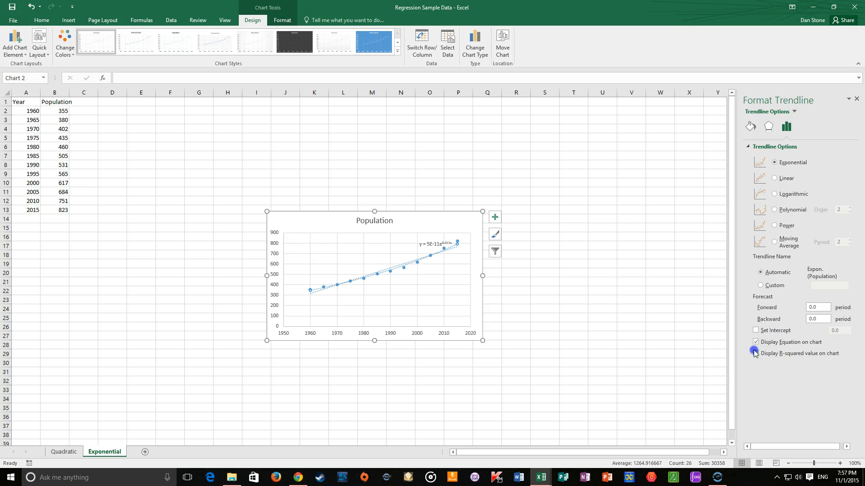
click(755, 353)
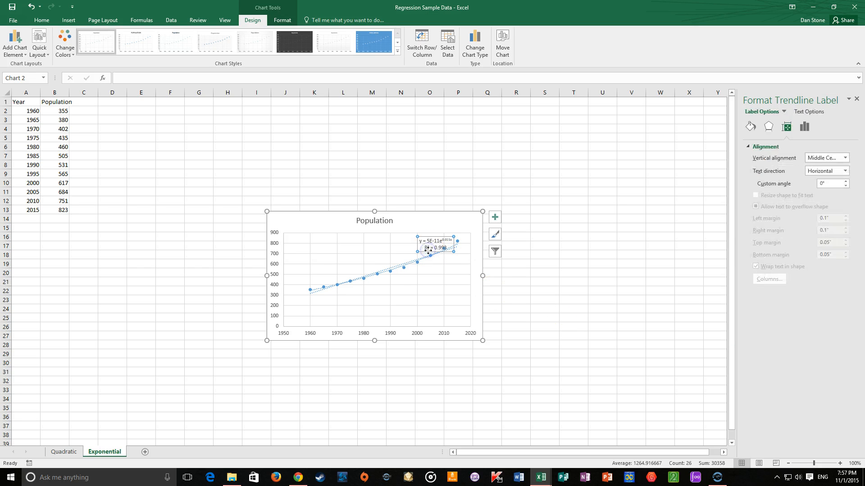
mouse_move(430, 216)
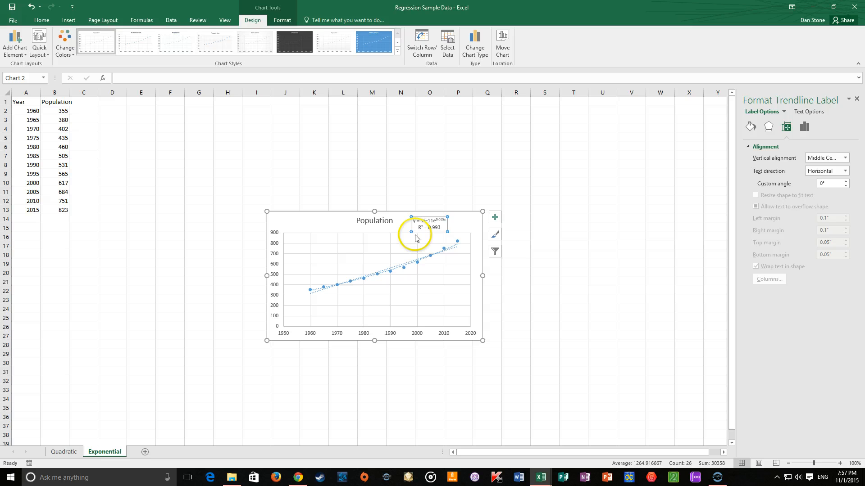
mouse_move(458, 229)
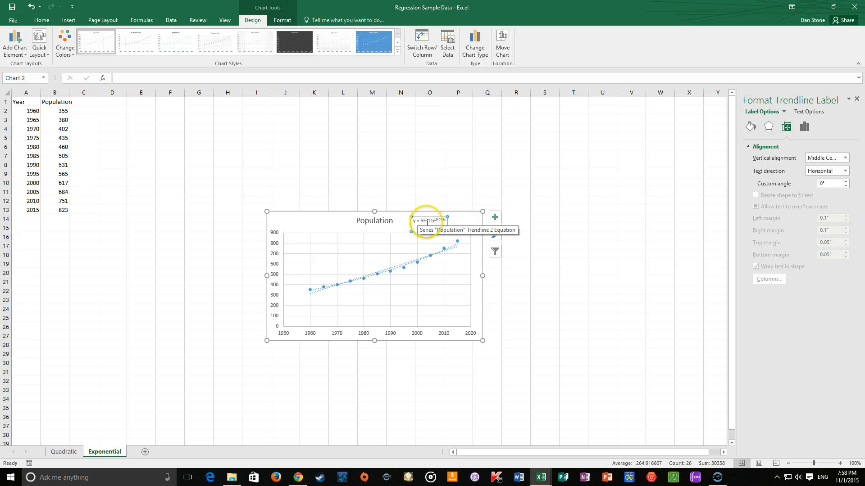
Select the trendline equation and R² label on the Population chart.
click(430, 221)
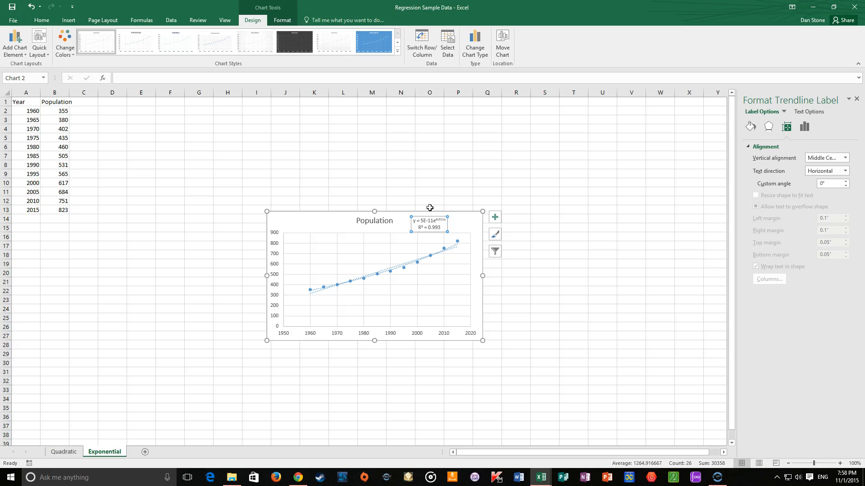
mouse_move(474, 231)
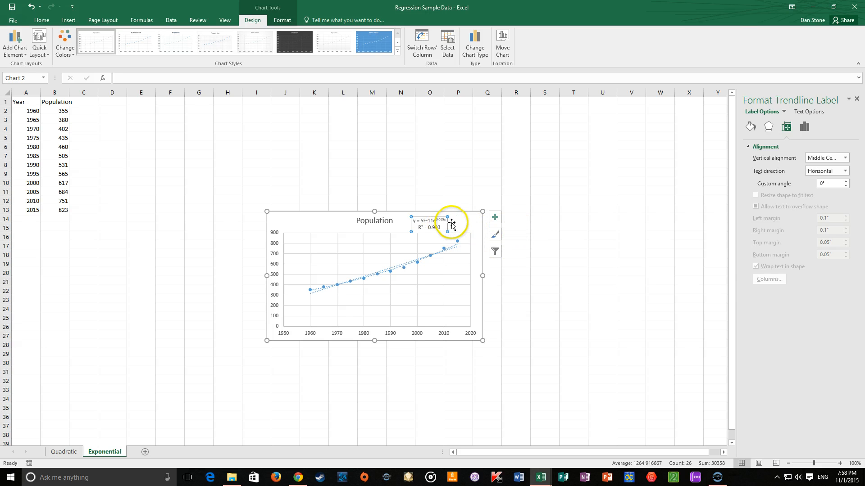
mouse_move(451, 224)
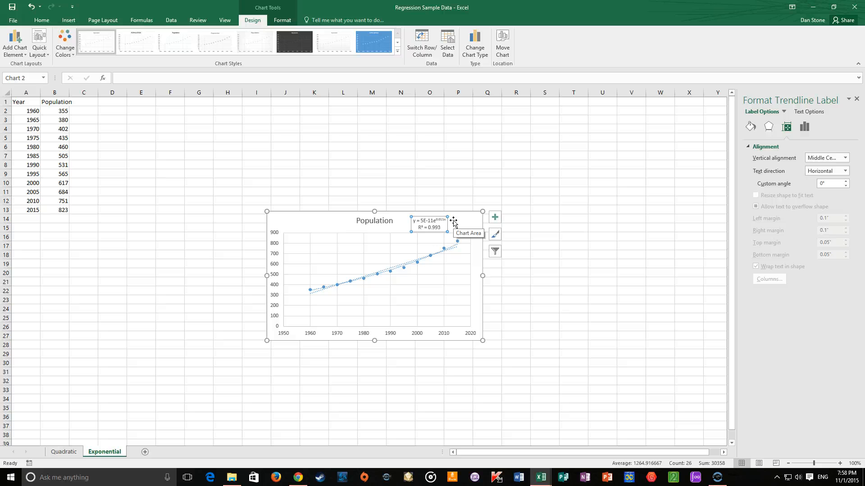
mouse_move(460, 224)
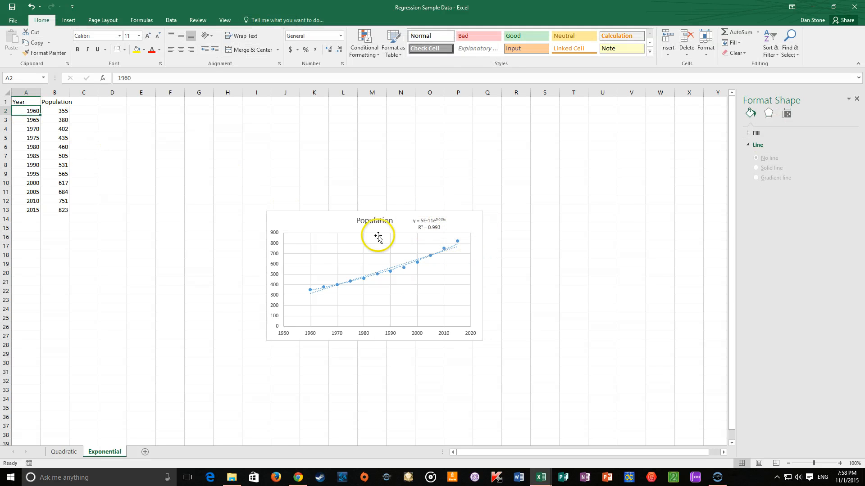
Select the Population chart, then click a worksheet cell to deselect it.
click(378, 237)
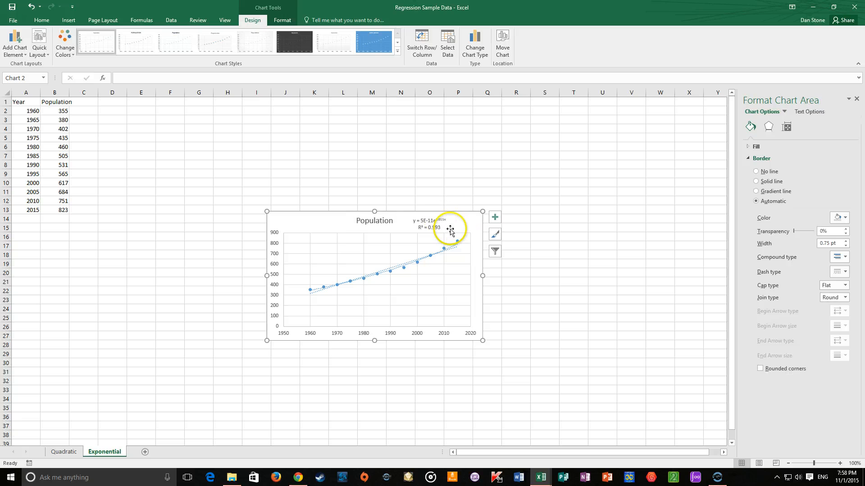
click(186, 139)
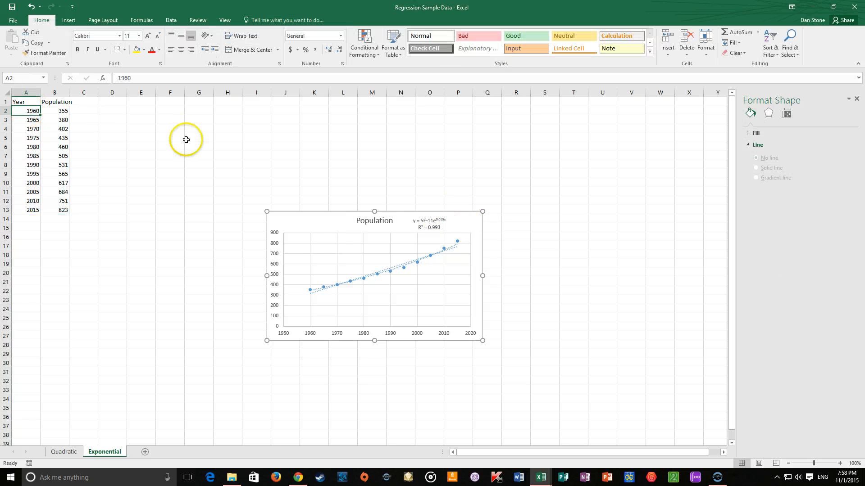
click(186, 139)
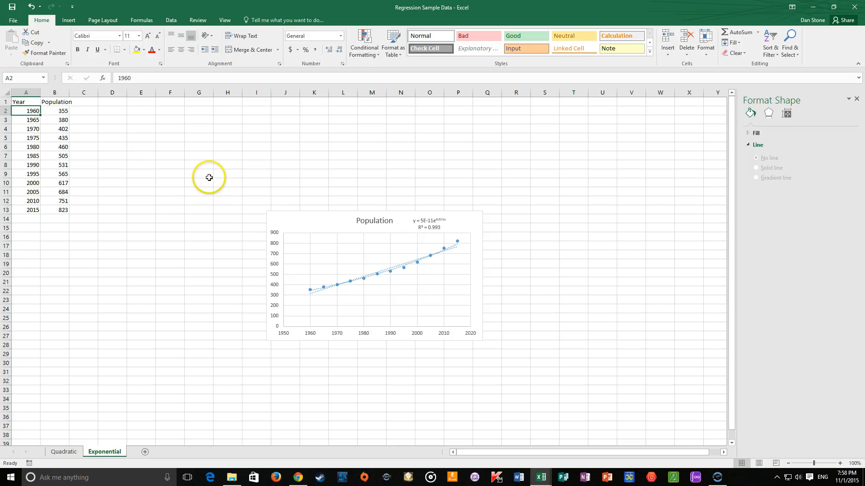
mouse_move(450, 227)
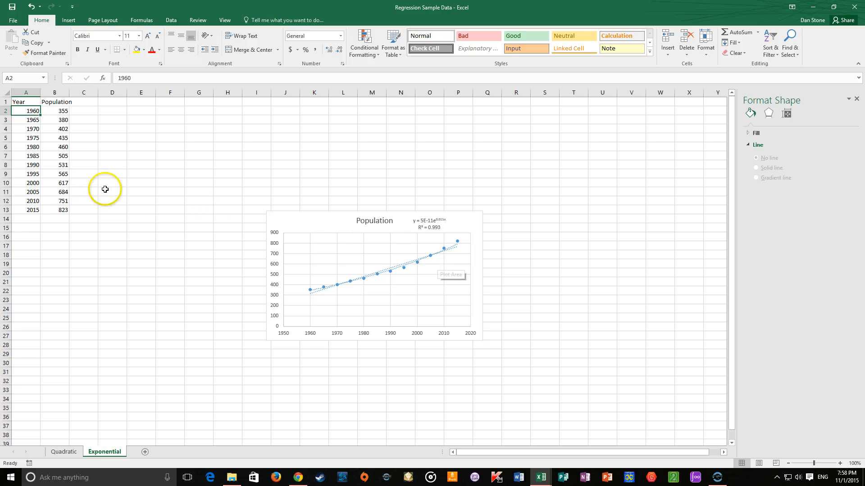
mouse_move(369, 247)
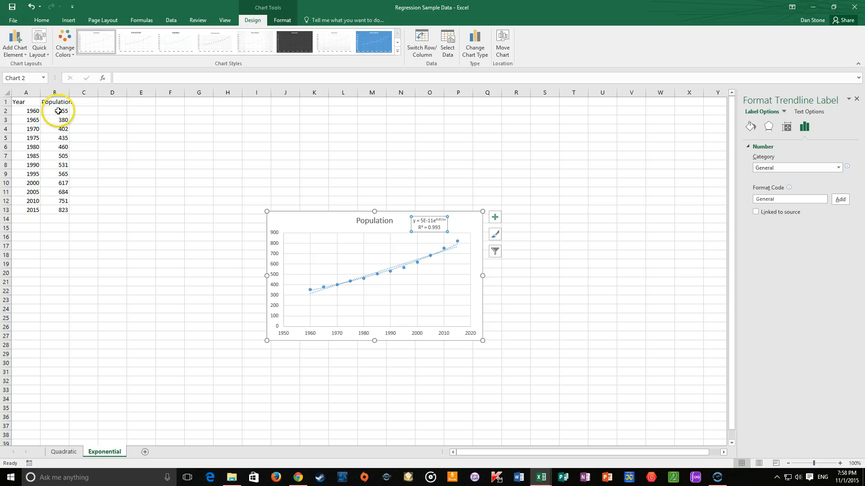
Leave the chart and select the Year column data to begin editing it.
click(27, 110)
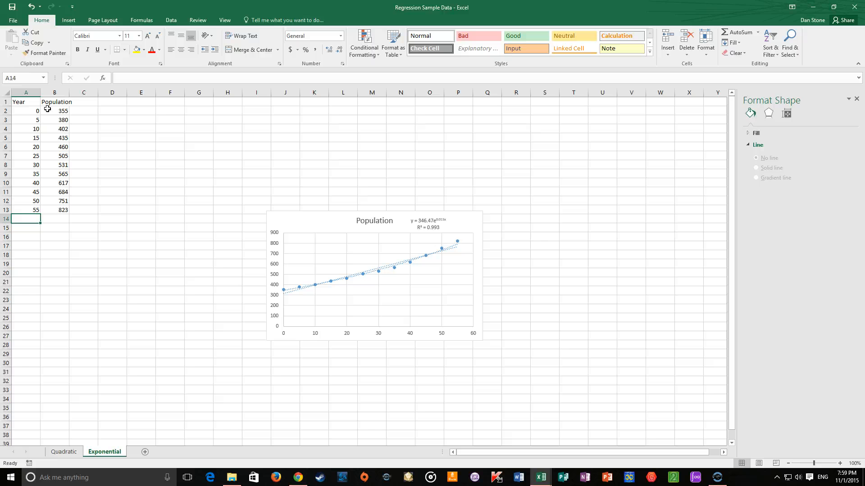
mouse_move(500, 232)
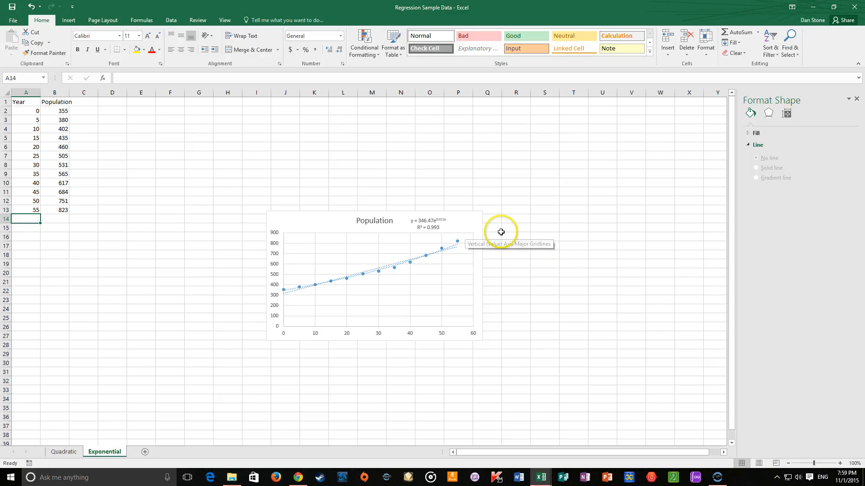
mouse_move(417, 221)
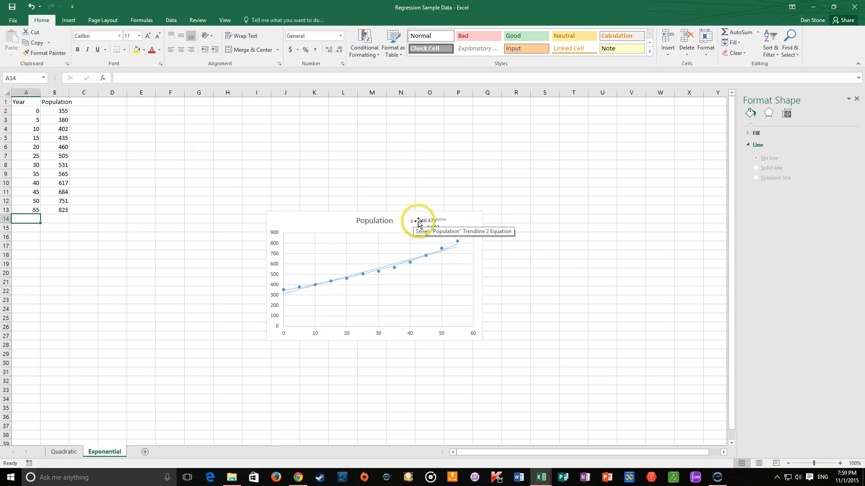
mouse_move(441, 220)
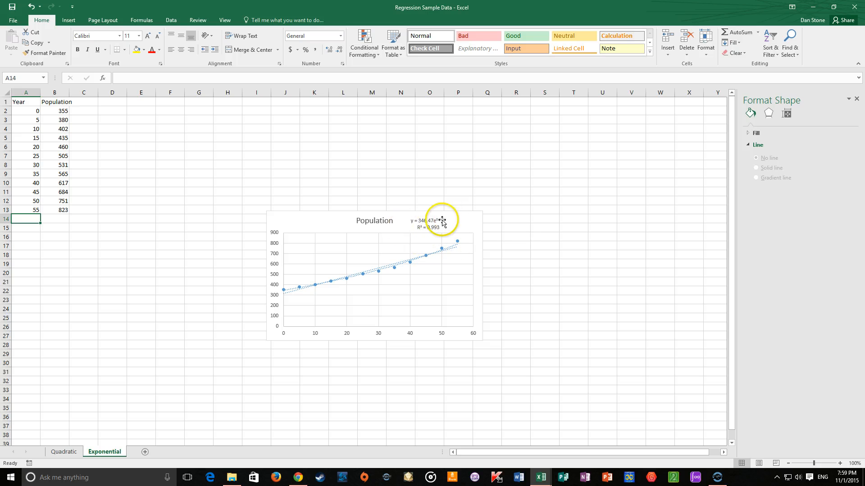
mouse_move(452, 214)
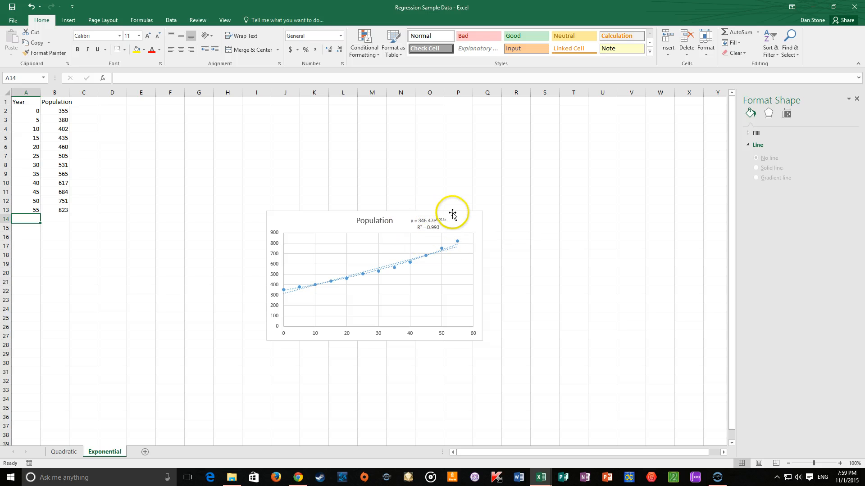
mouse_move(601, 223)
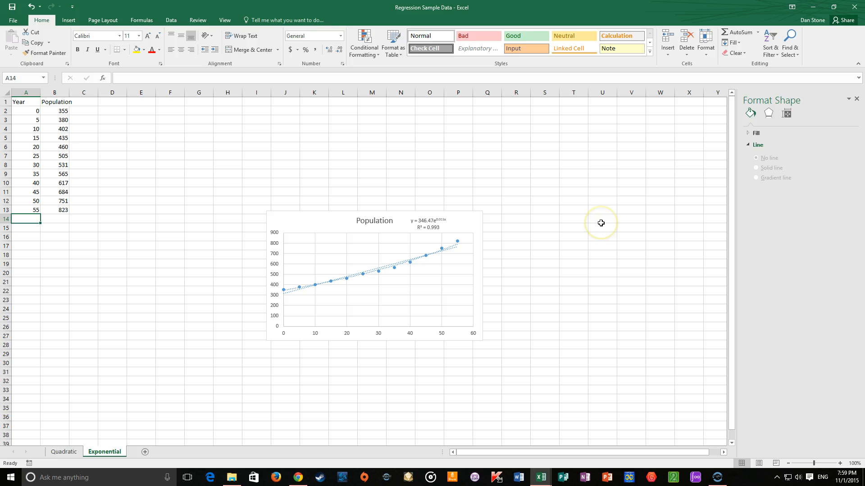
mouse_move(422, 223)
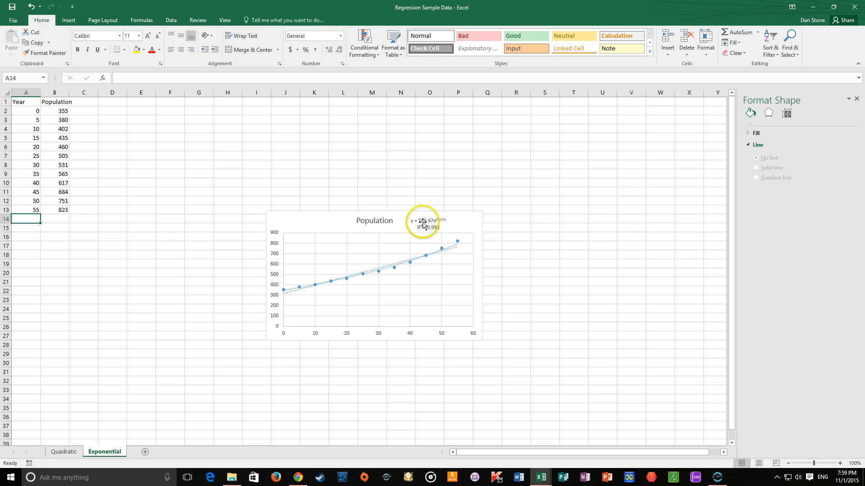
click(425, 223)
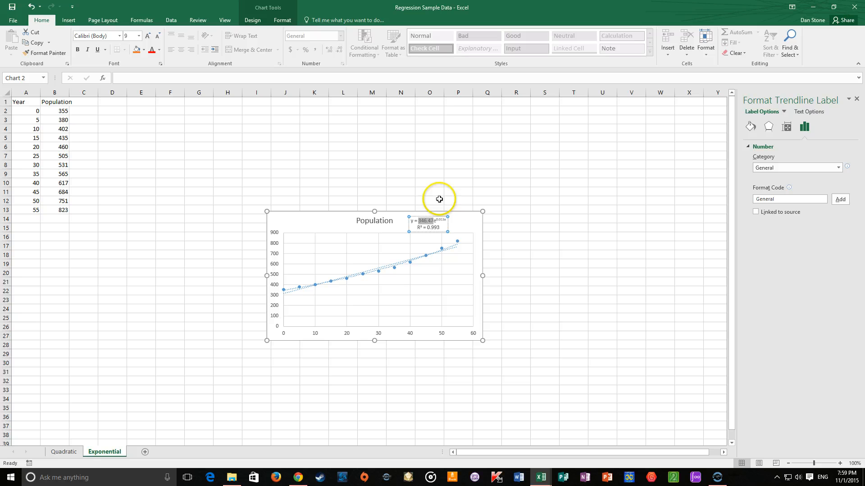
mouse_move(430, 223)
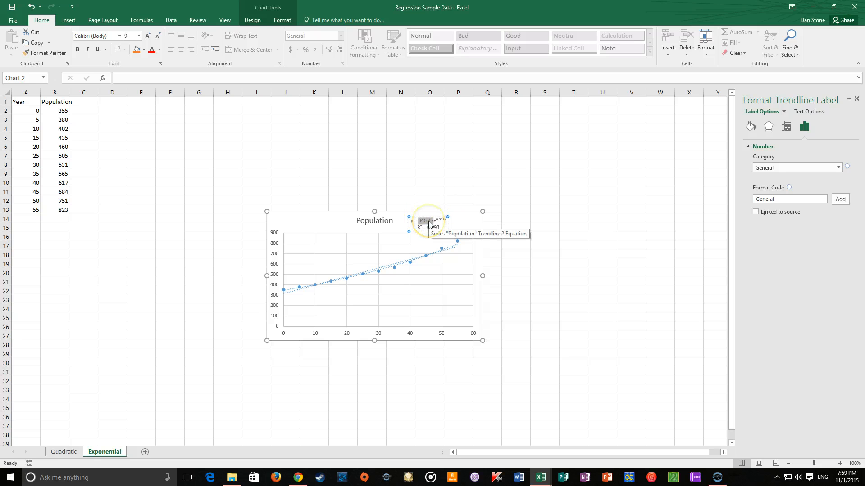
mouse_move(458, 219)
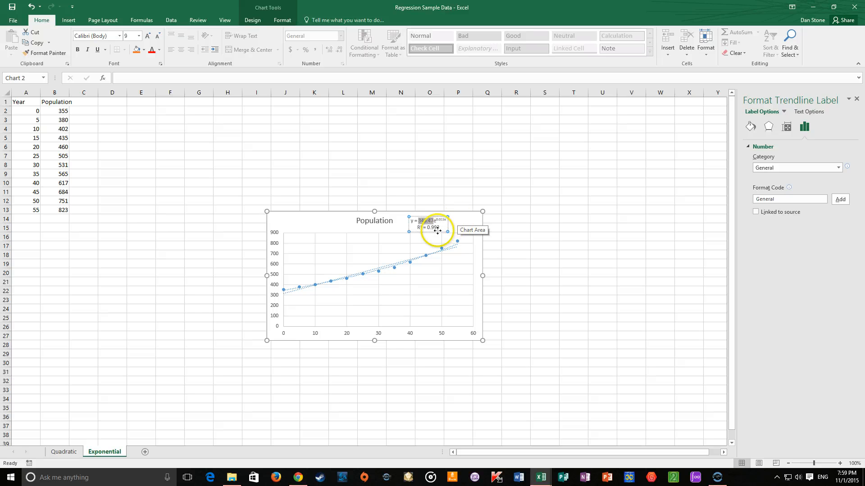
double_click(432, 227)
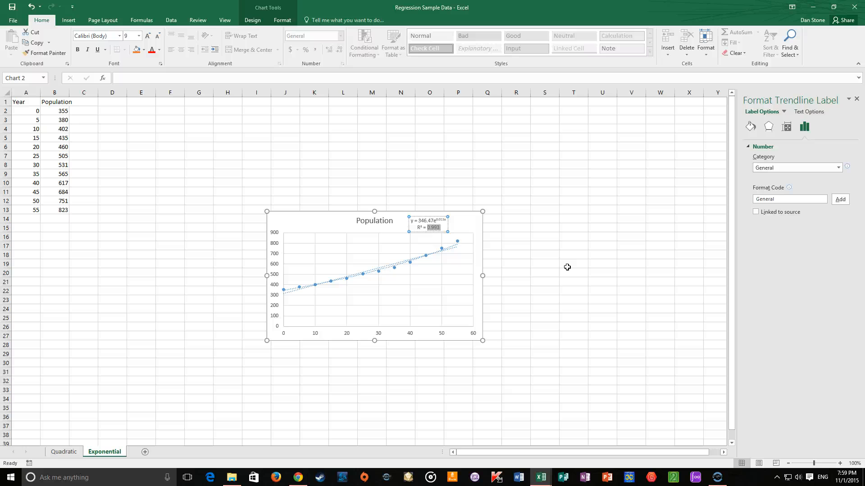
click(454, 258)
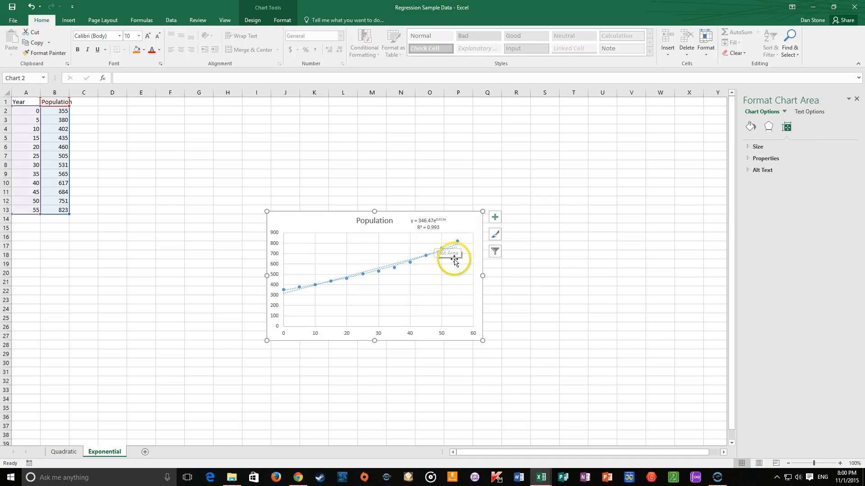
mouse_move(470, 306)
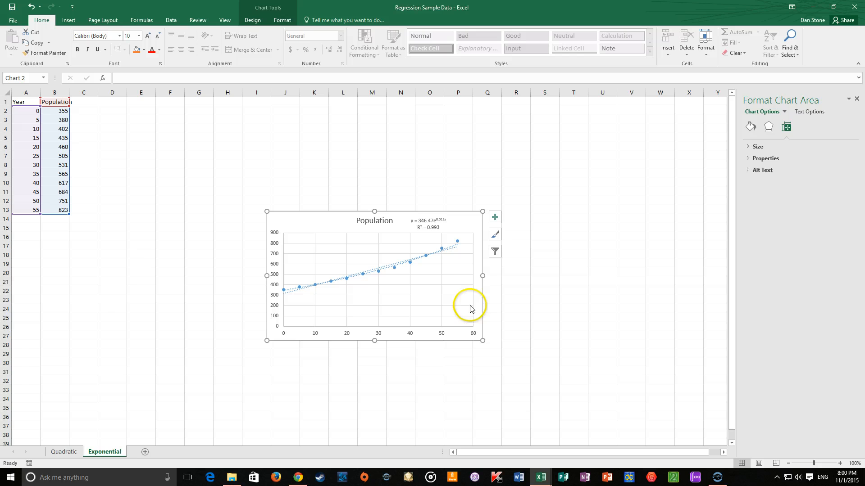
mouse_move(105, 279)
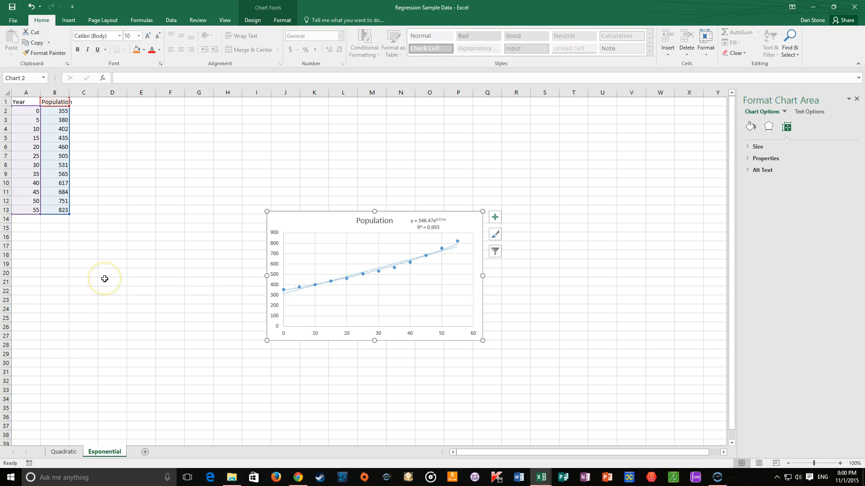
mouse_move(689, 241)
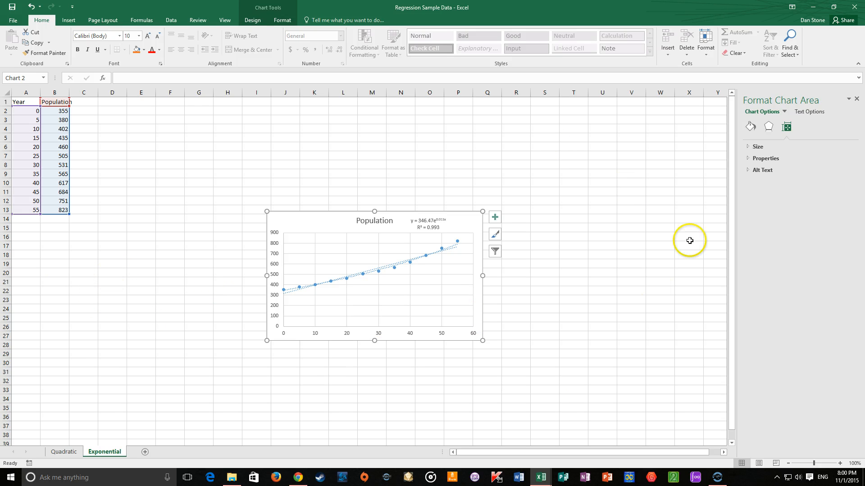
mouse_move(455, 246)
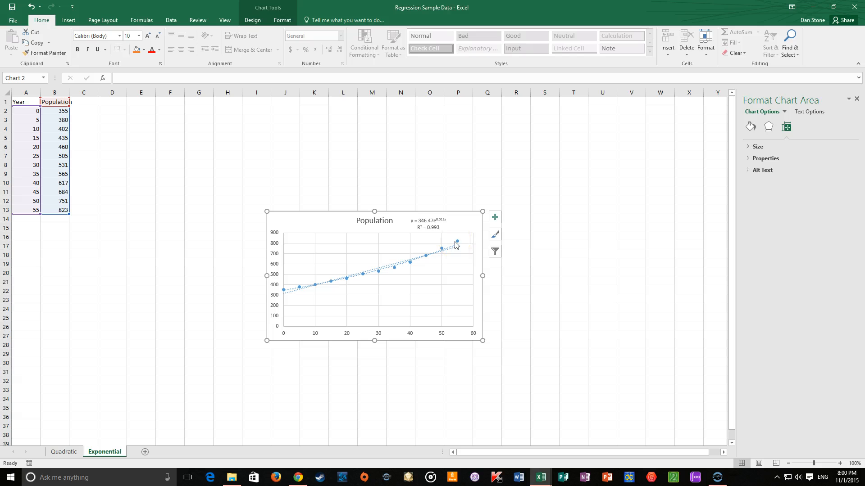
mouse_move(717, 477)
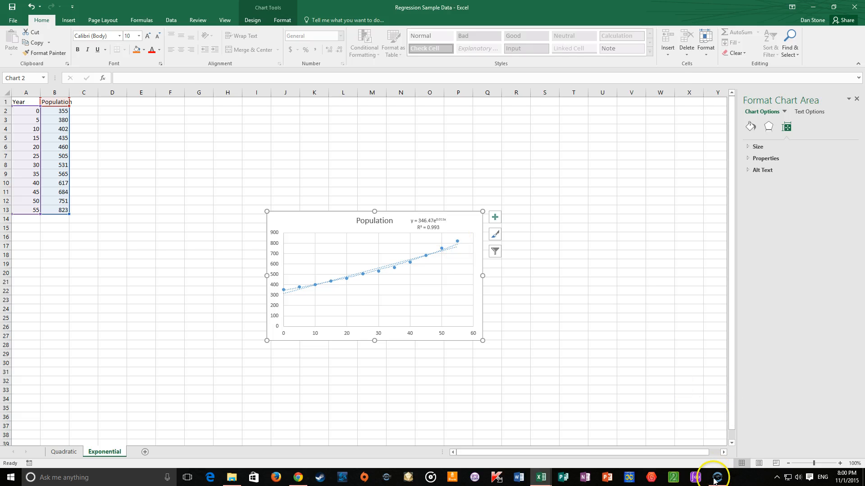